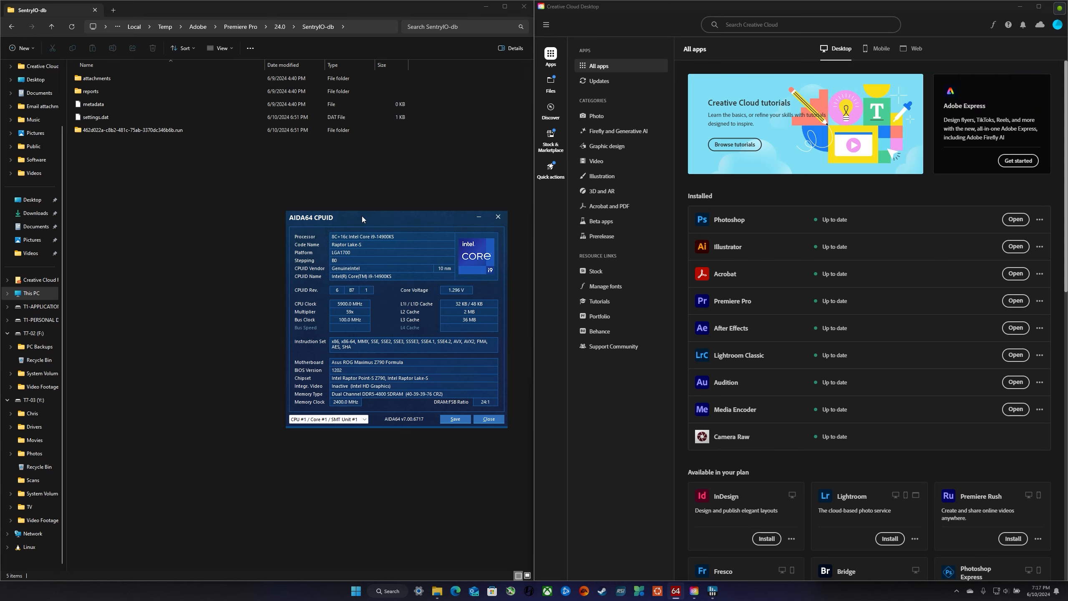
Step: Finish reviewing the AIDA64 CPUID processor summary and close the window
drag(362, 218, 380, 182)
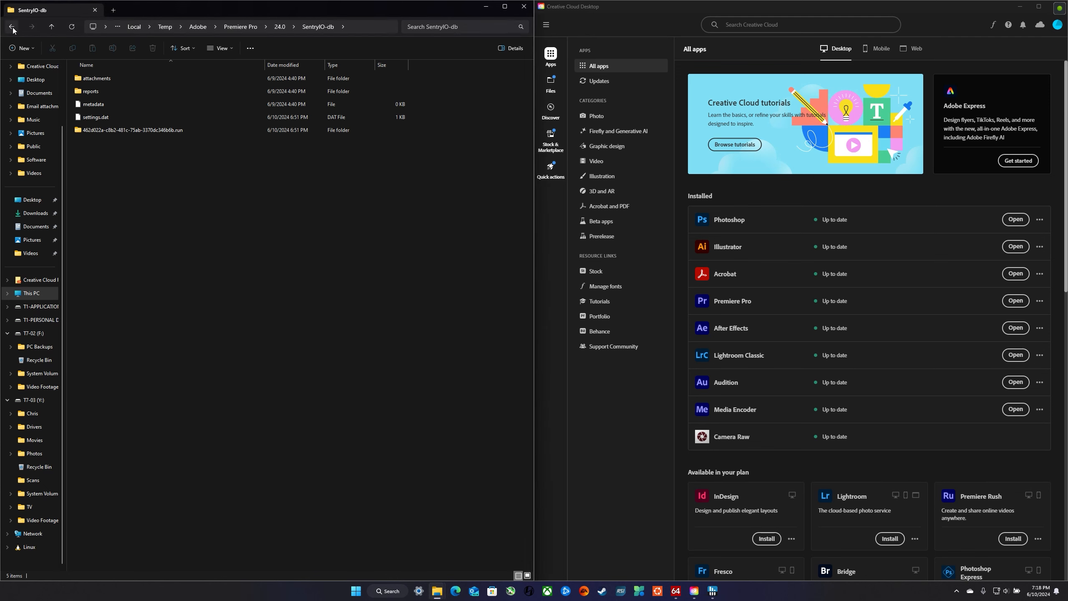
click(11, 27)
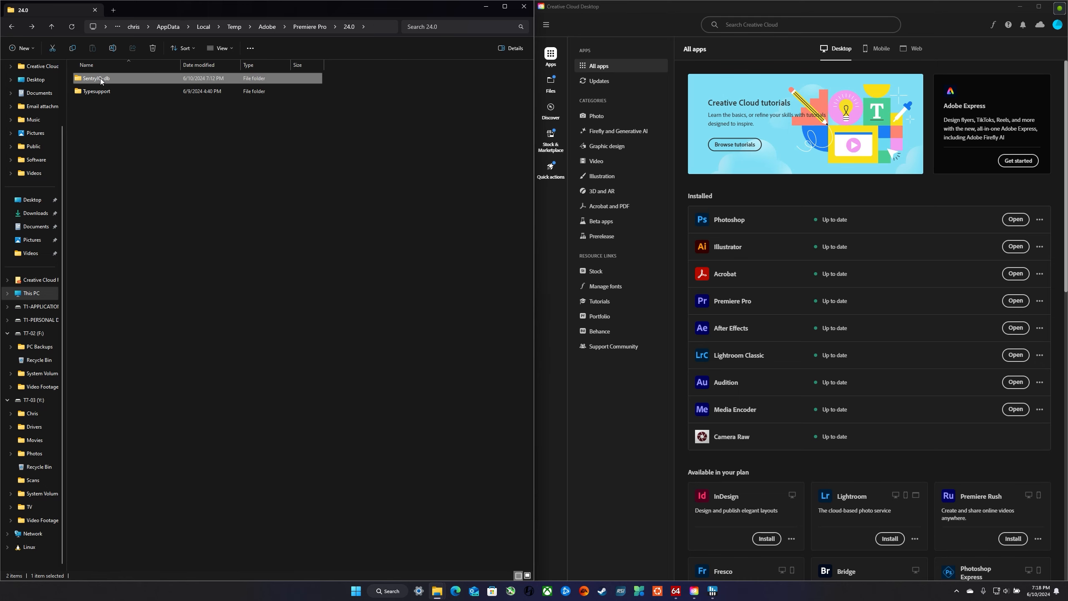
double_click(95, 77)
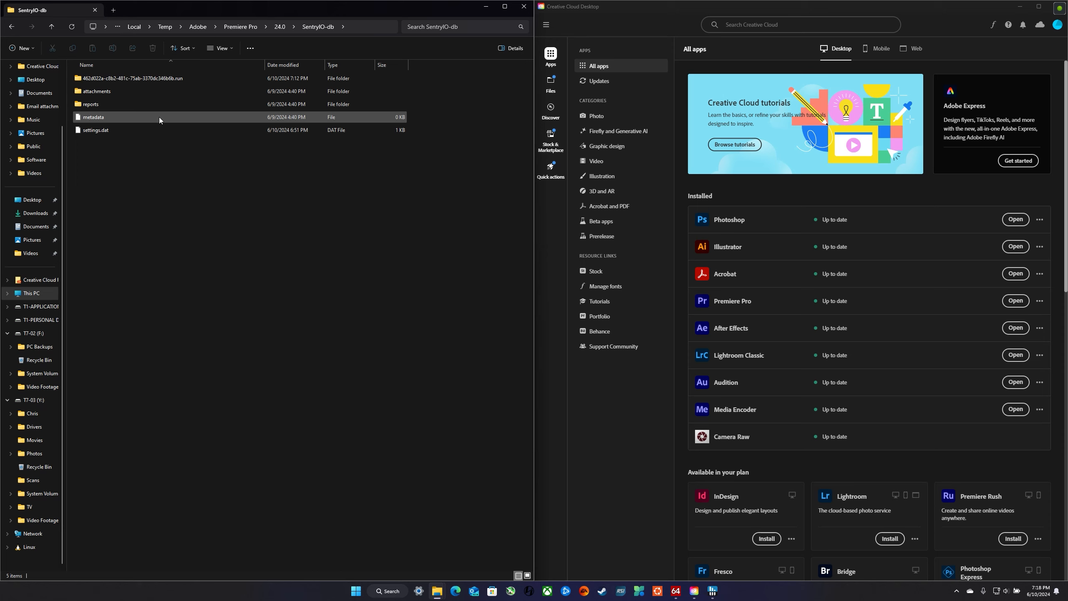
click(91, 103)
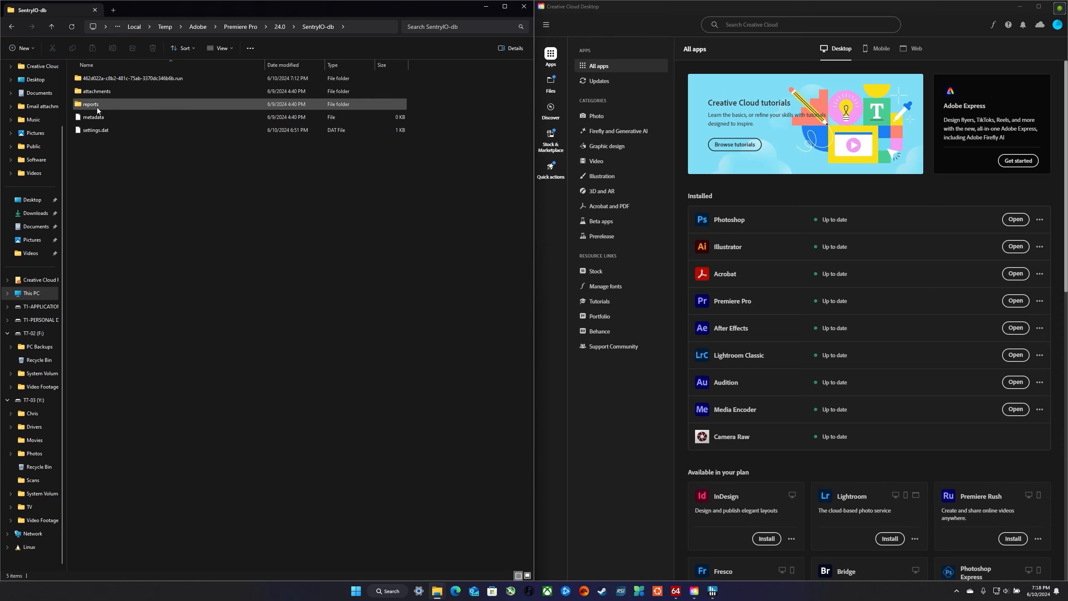
click(116, 130)
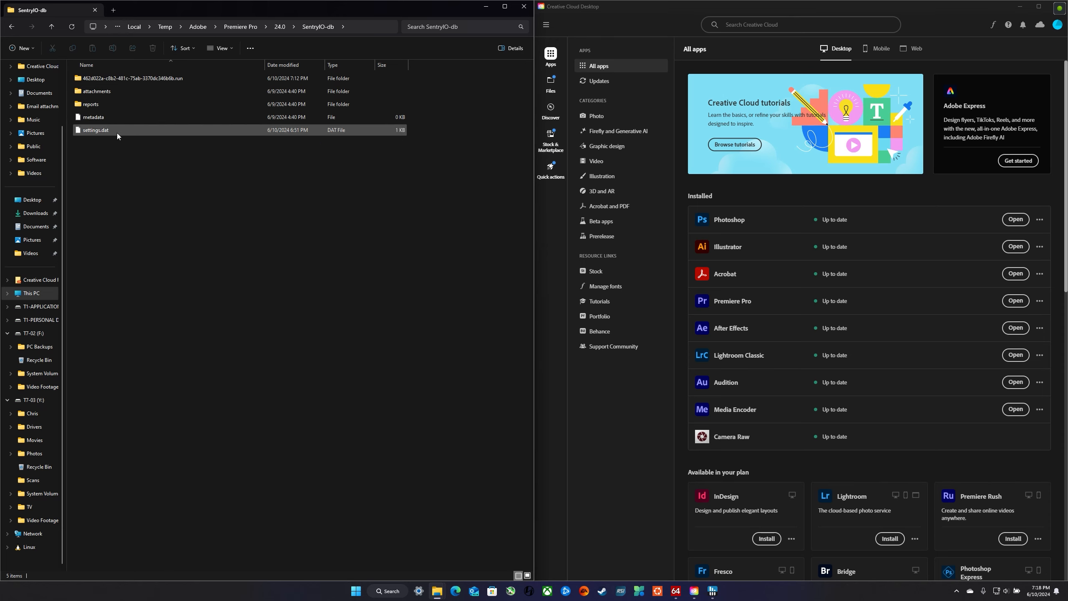
click(116, 105)
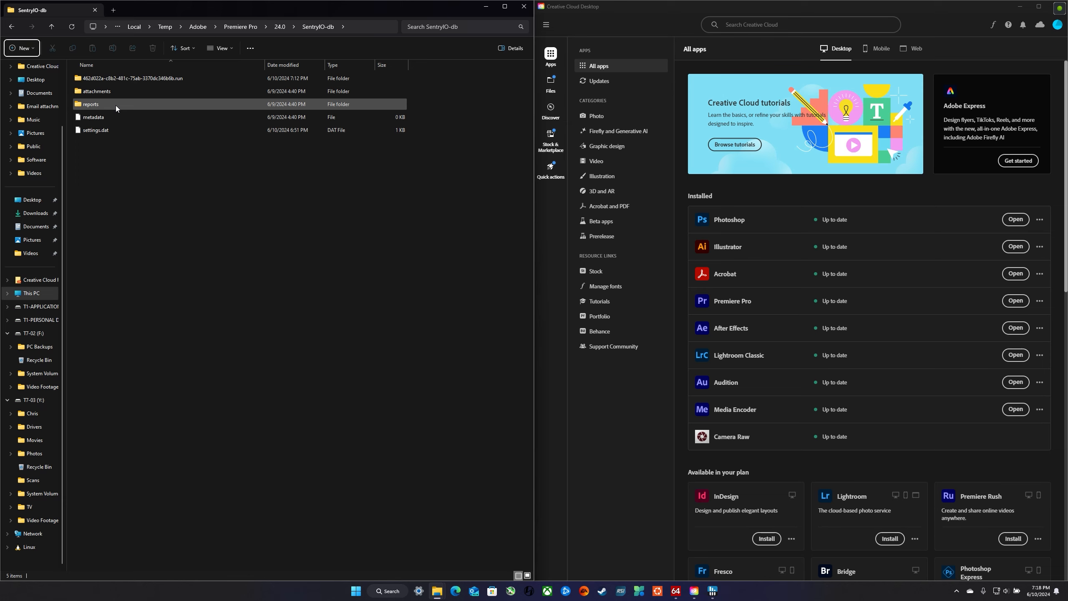
double_click(91, 104)
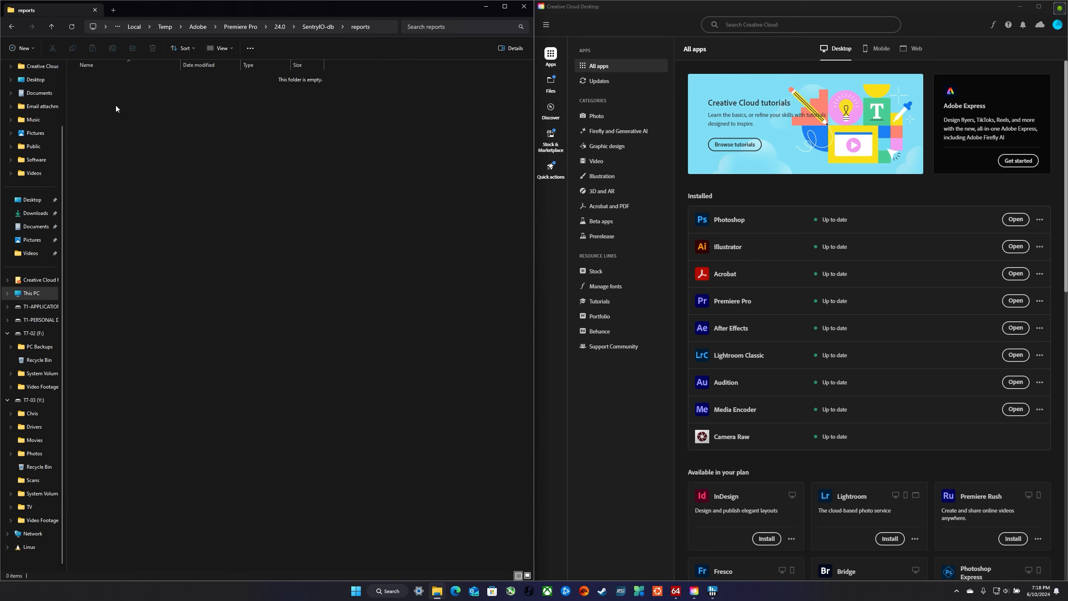
click(11, 27)
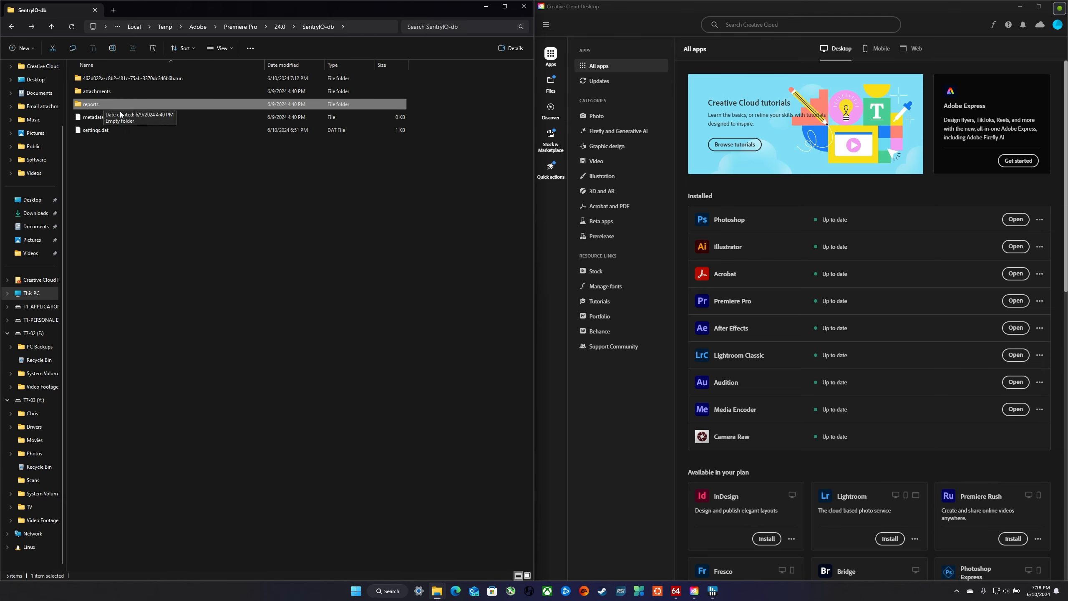
mouse_move(247, 201)
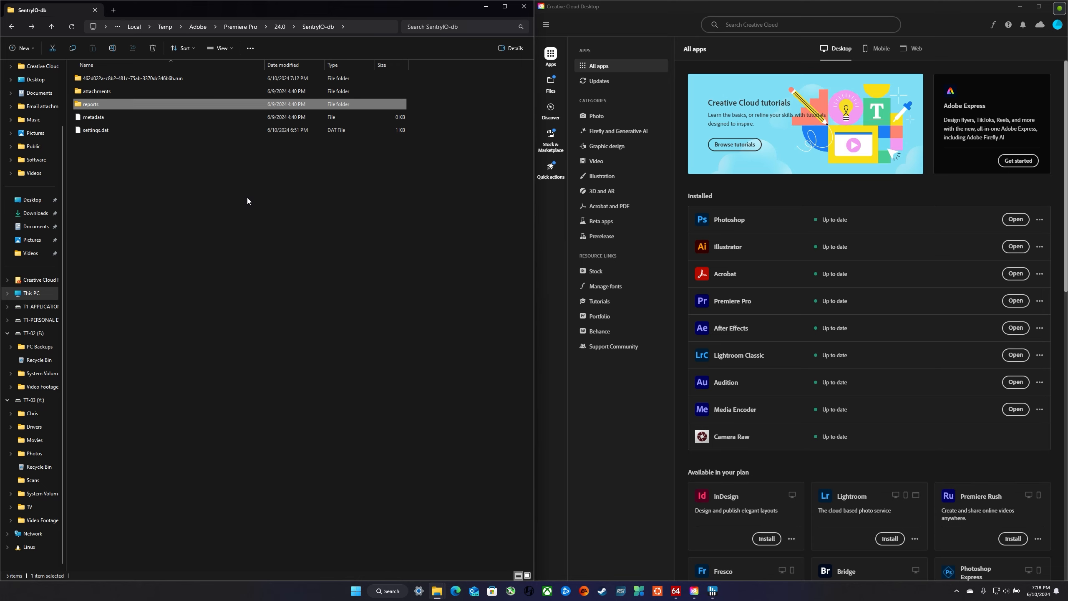
mouse_move(271, 192)
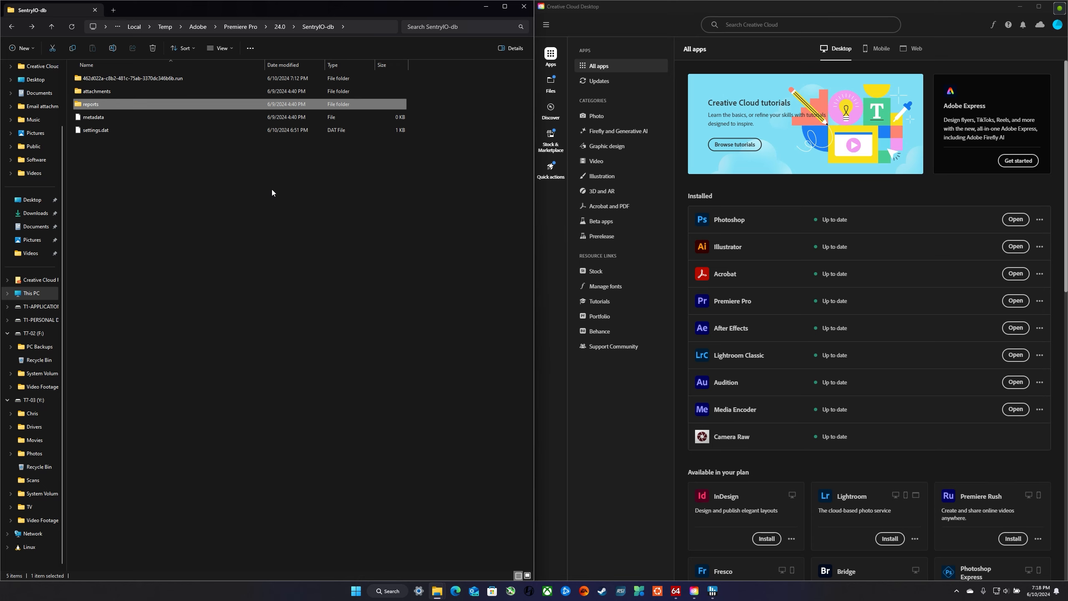
mouse_move(275, 195)
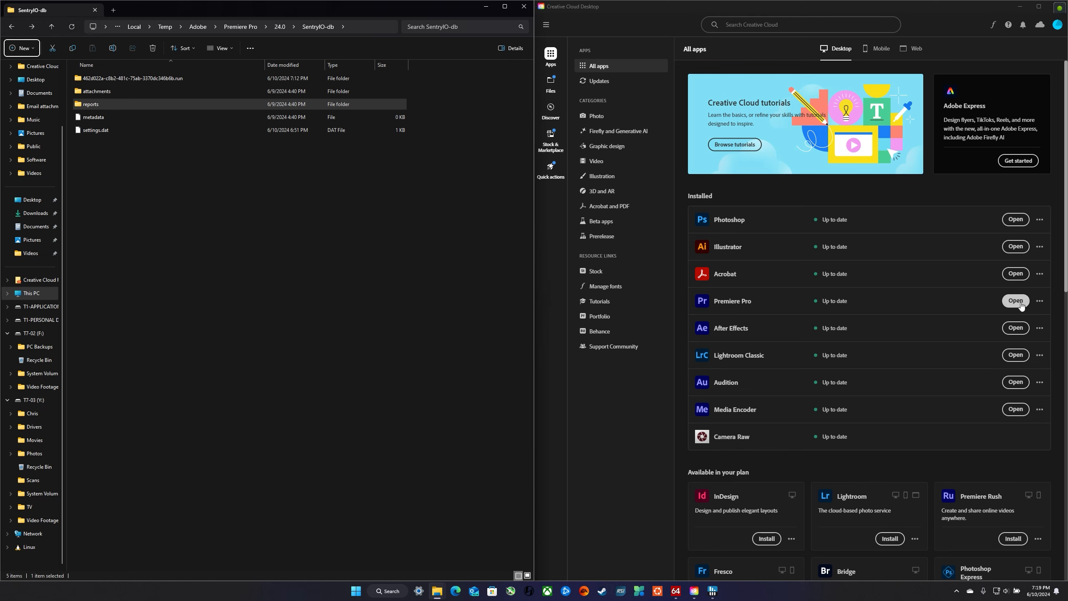
Step: Show HWiNFO64 sensors, reset min/max/average values, and browse CPU clock and temperature readings
click(713, 590)
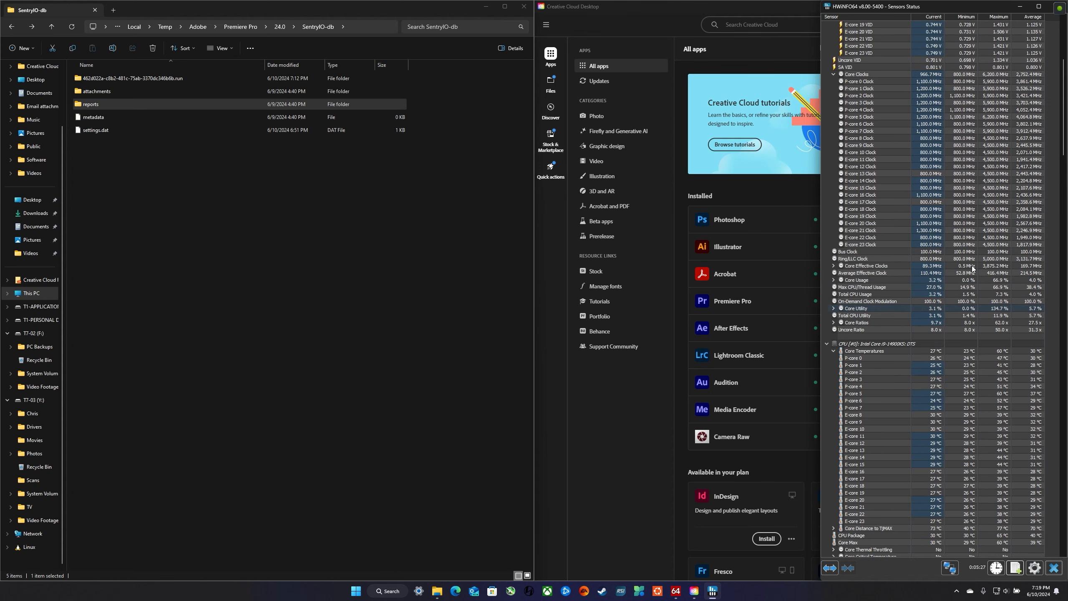
scroll(down, 3)
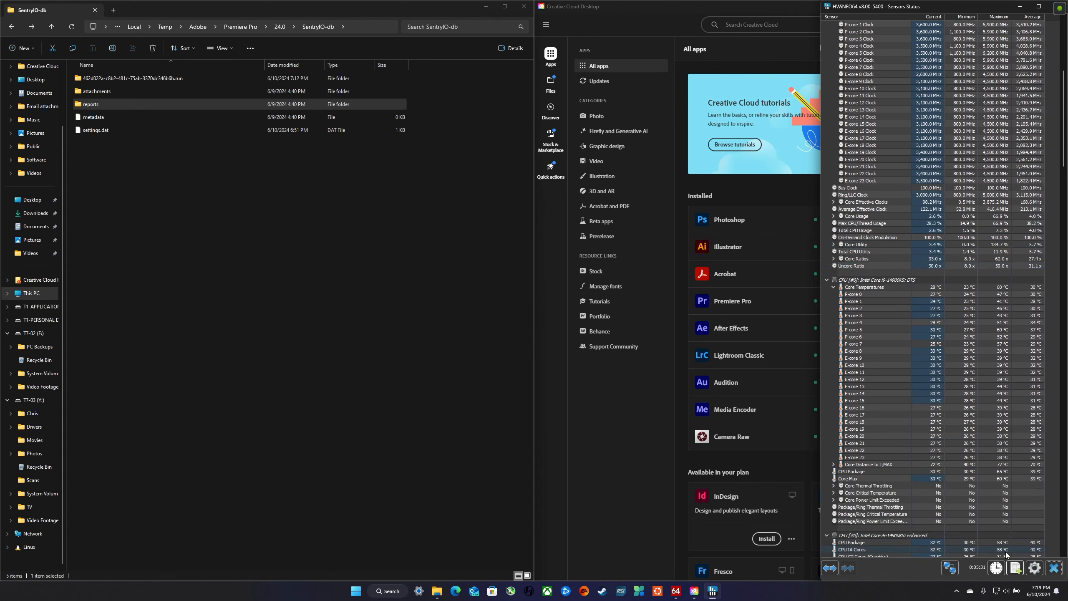
click(996, 568)
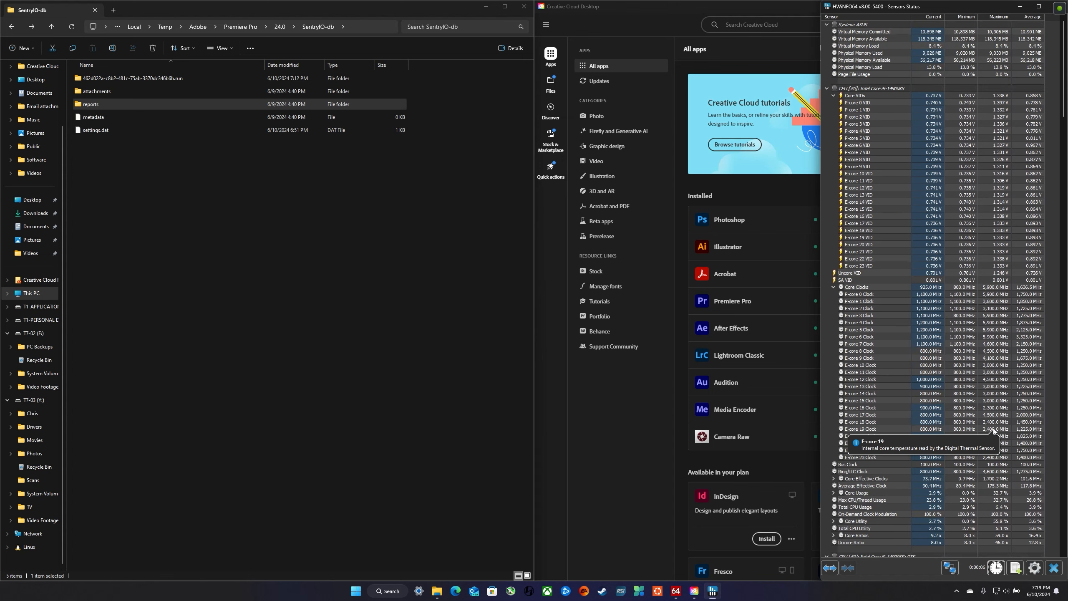
scroll(down, 3)
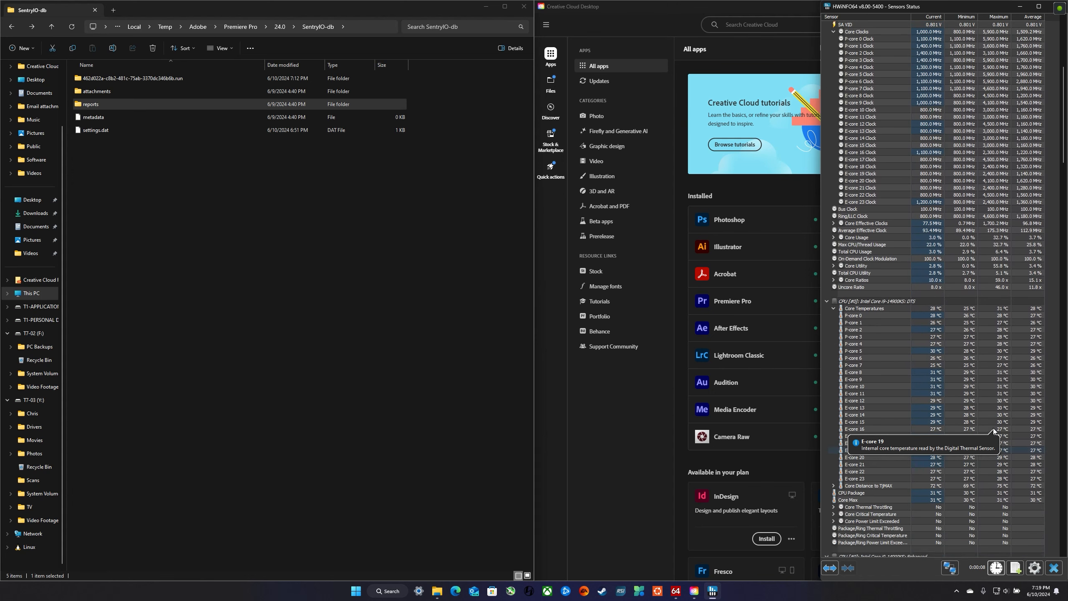
scroll(down, 3)
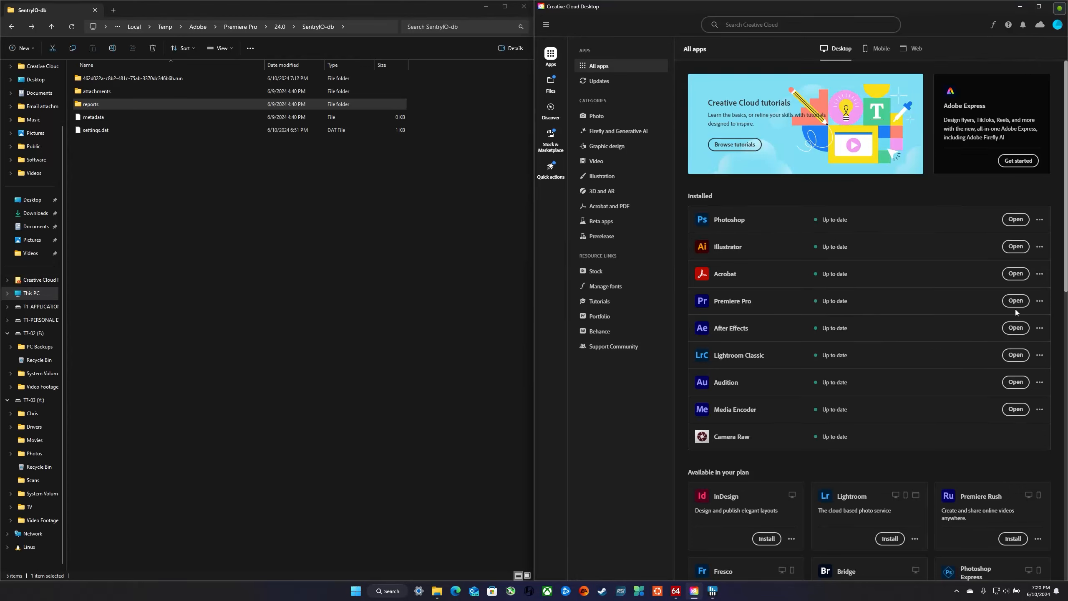
Step: Launch Premiere Pro from Creative Cloud's Installed apps list
click(1015, 301)
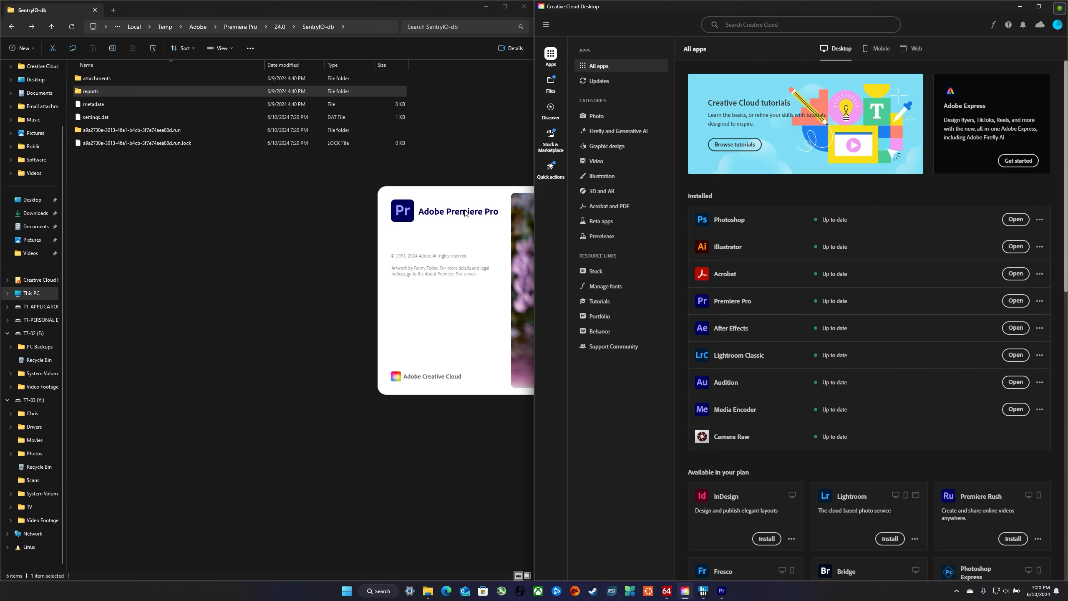
mouse_move(462, 196)
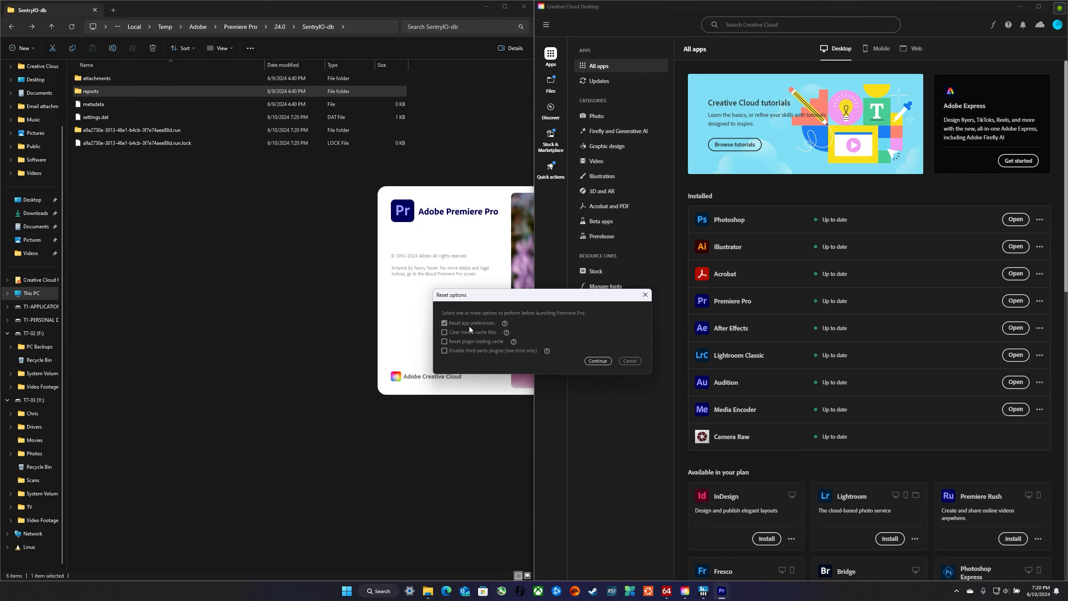
mouse_move(476, 327)
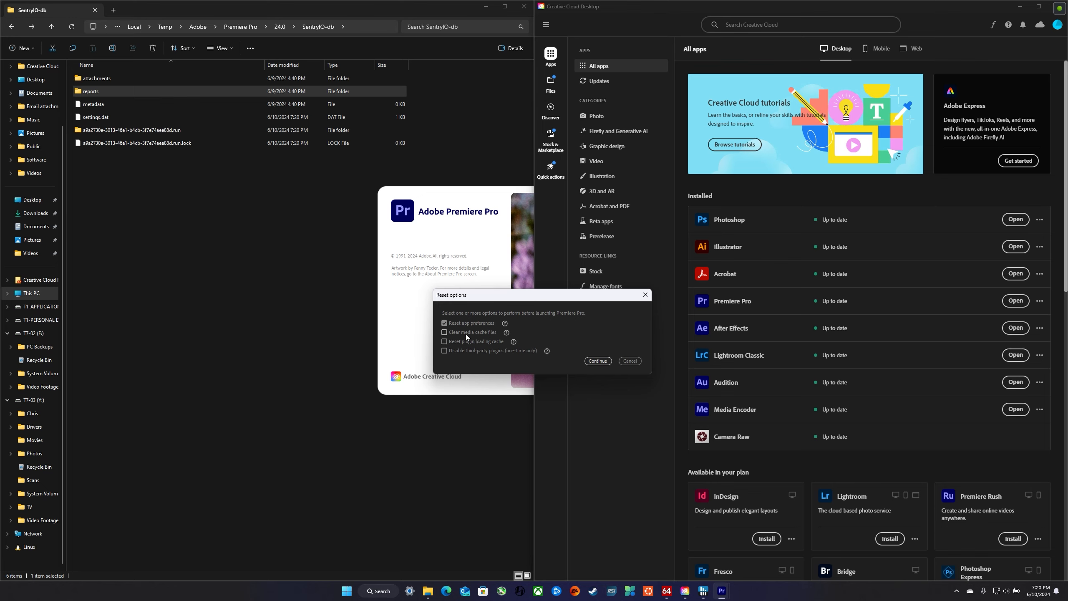
Step: Launch with media cache cleared, plugin cache reset, third-party plugins disabled, preferences kept
click(444, 333)
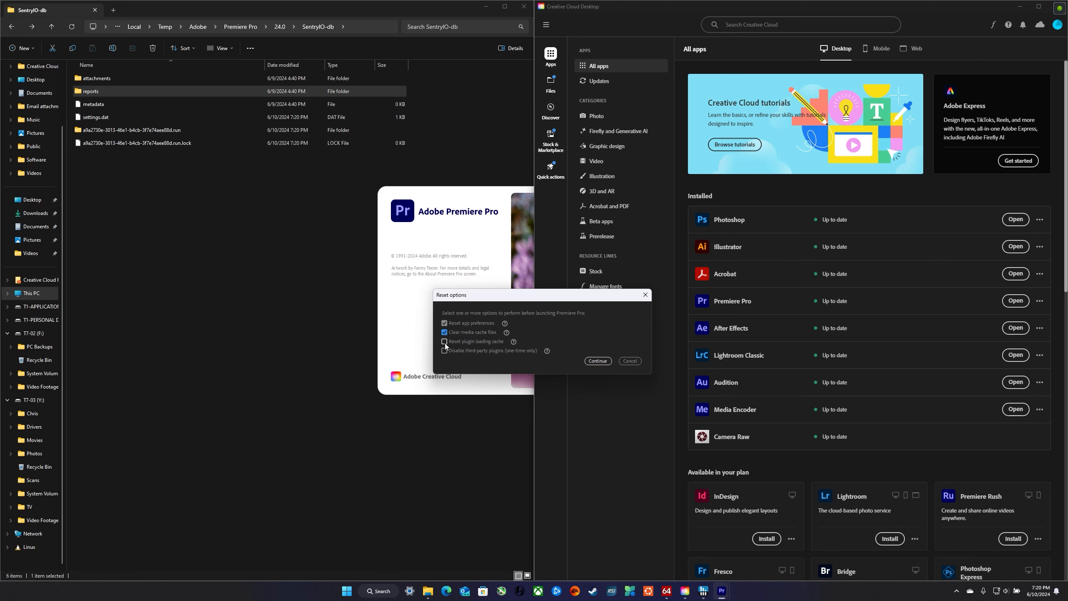
click(444, 341)
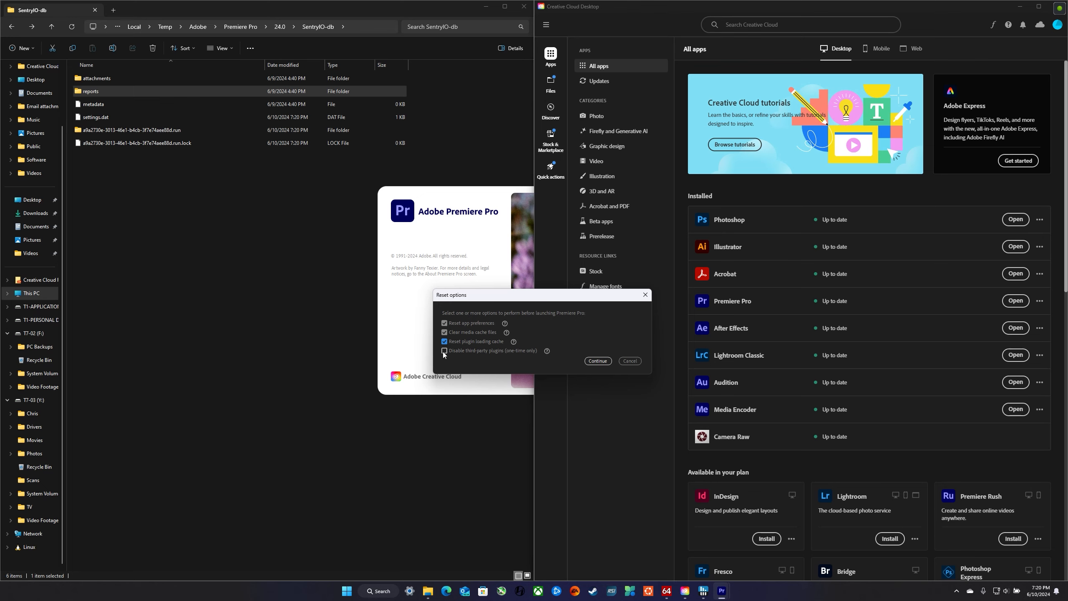
click(443, 351)
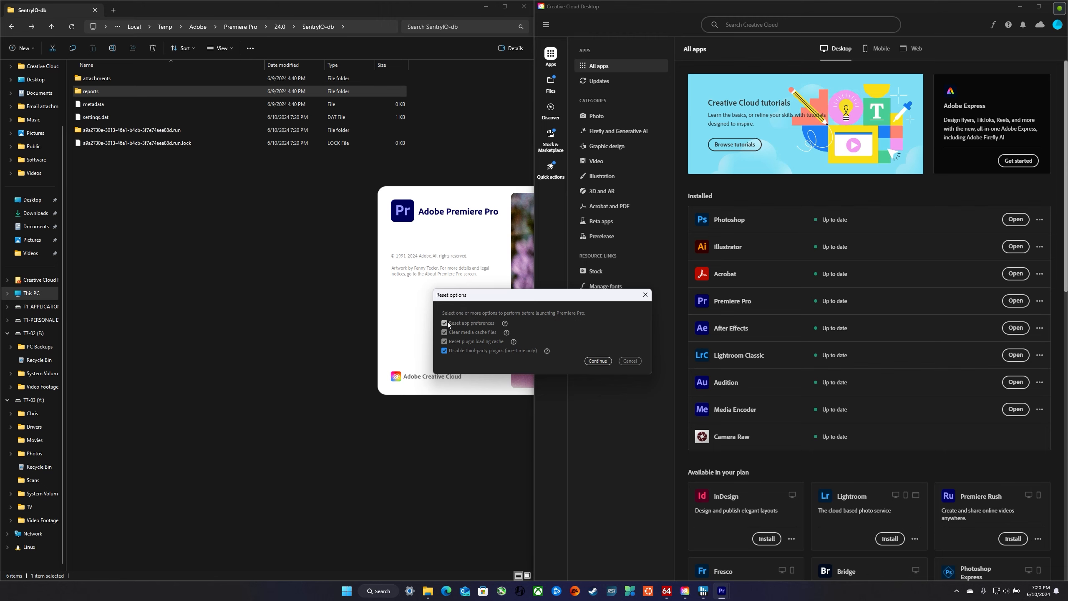
click(444, 333)
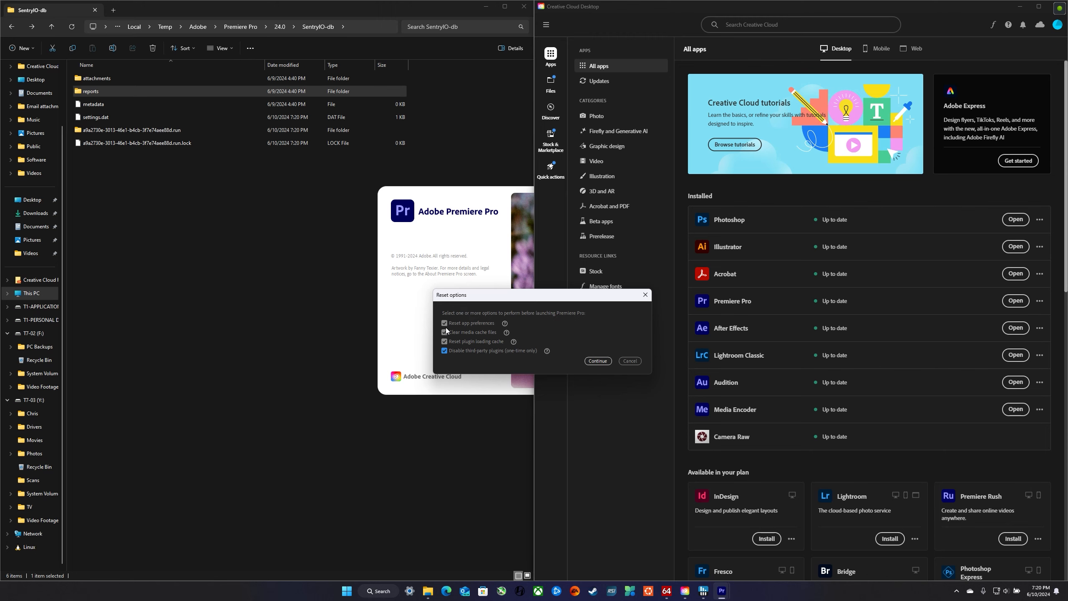
click(444, 323)
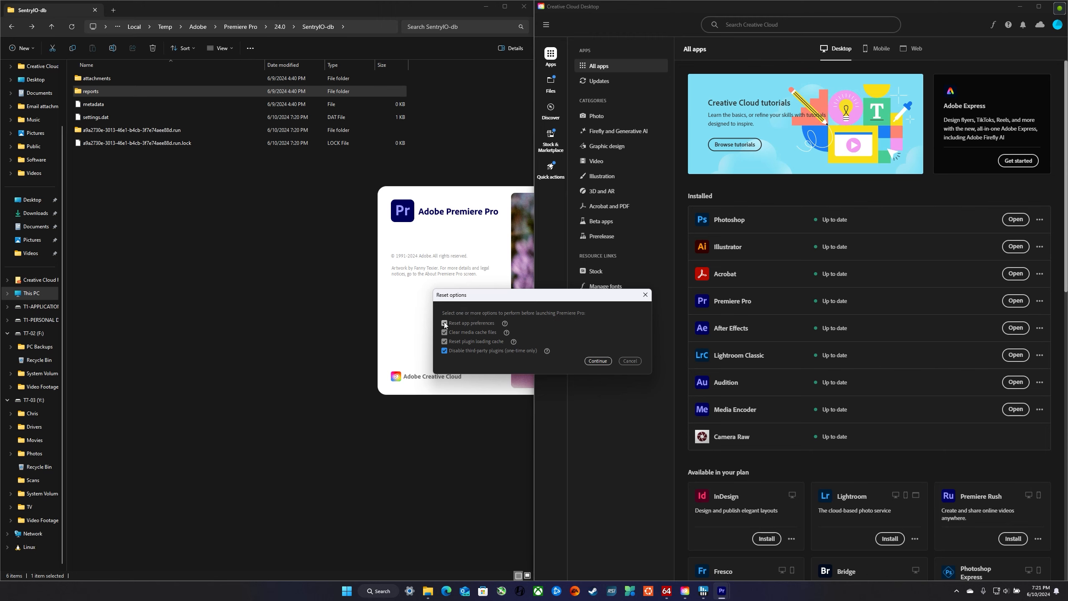
click(444, 323)
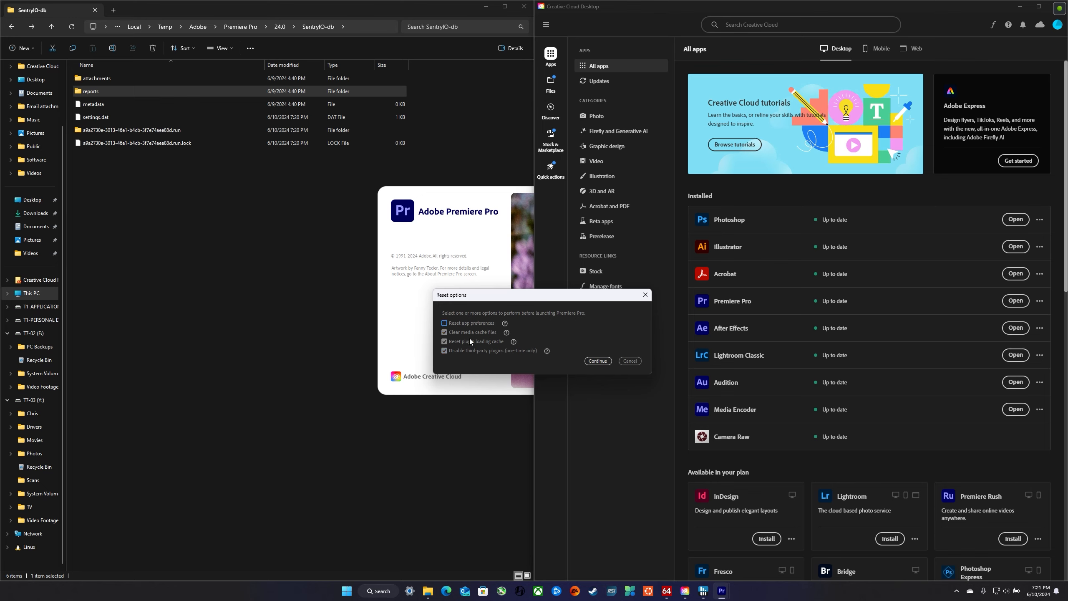
click(444, 342)
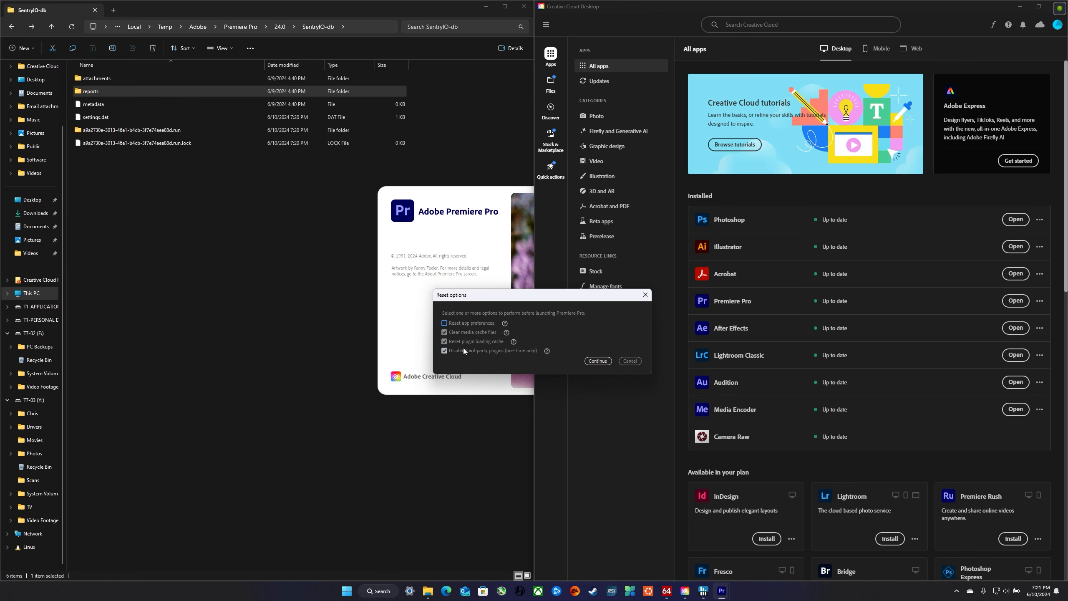
click(443, 350)
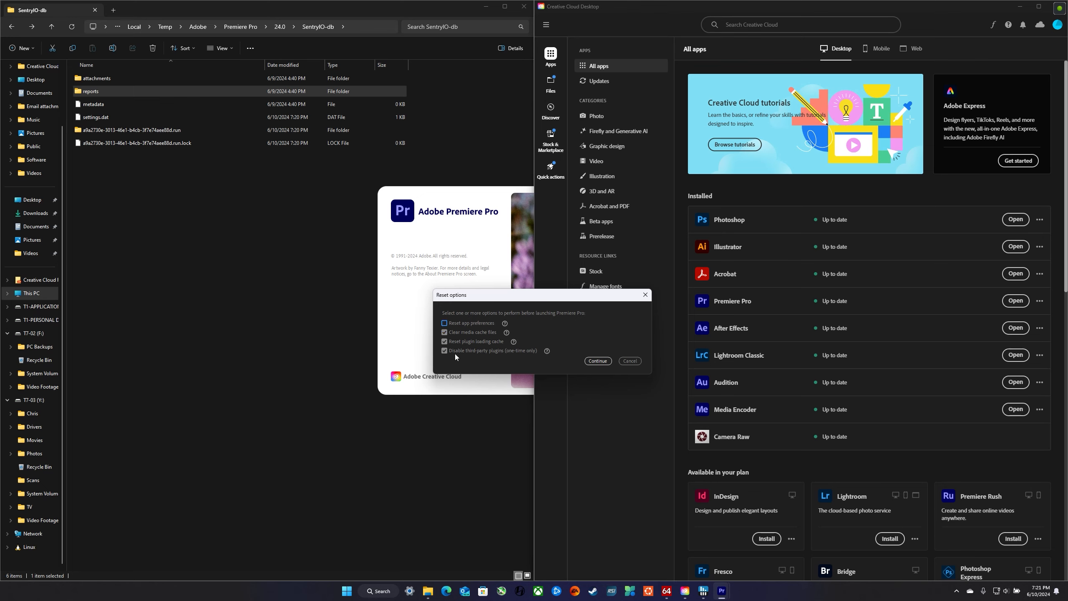
mouse_move(572, 380)
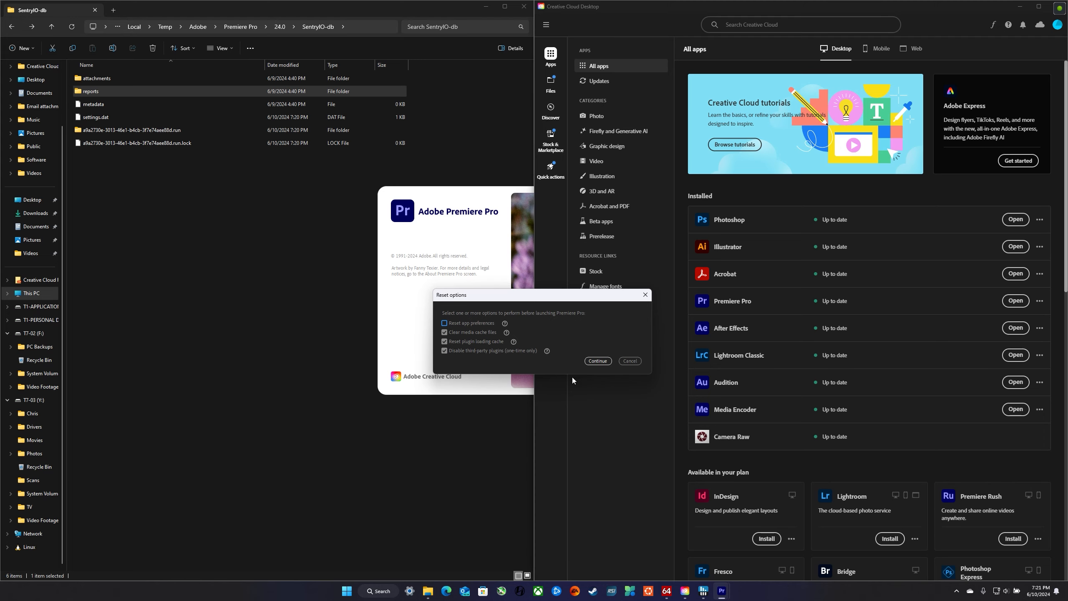
click(597, 360)
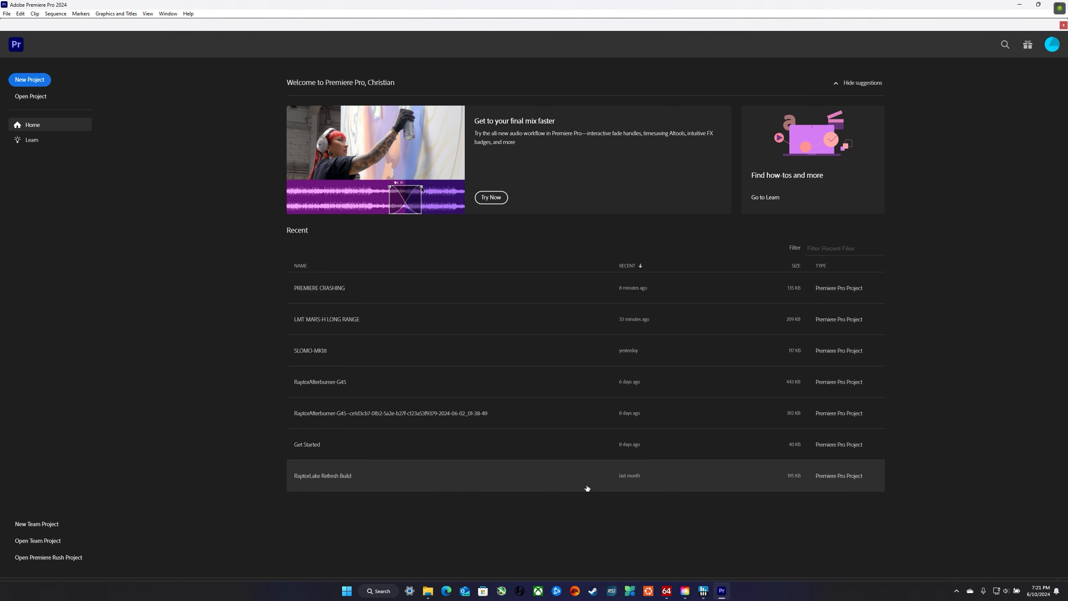
mouse_move(524, 505)
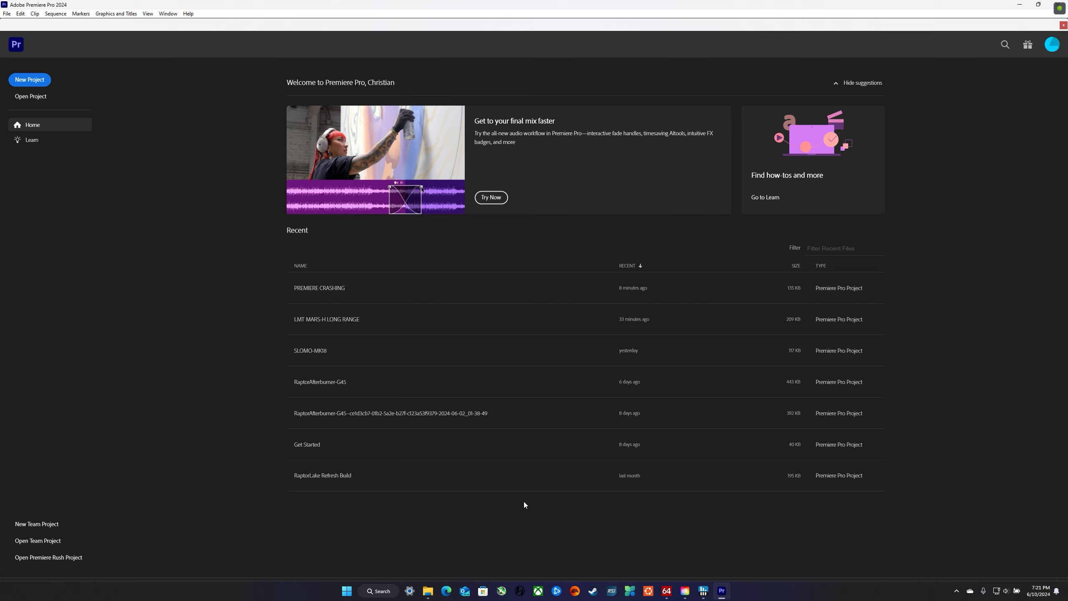
mouse_move(399, 355)
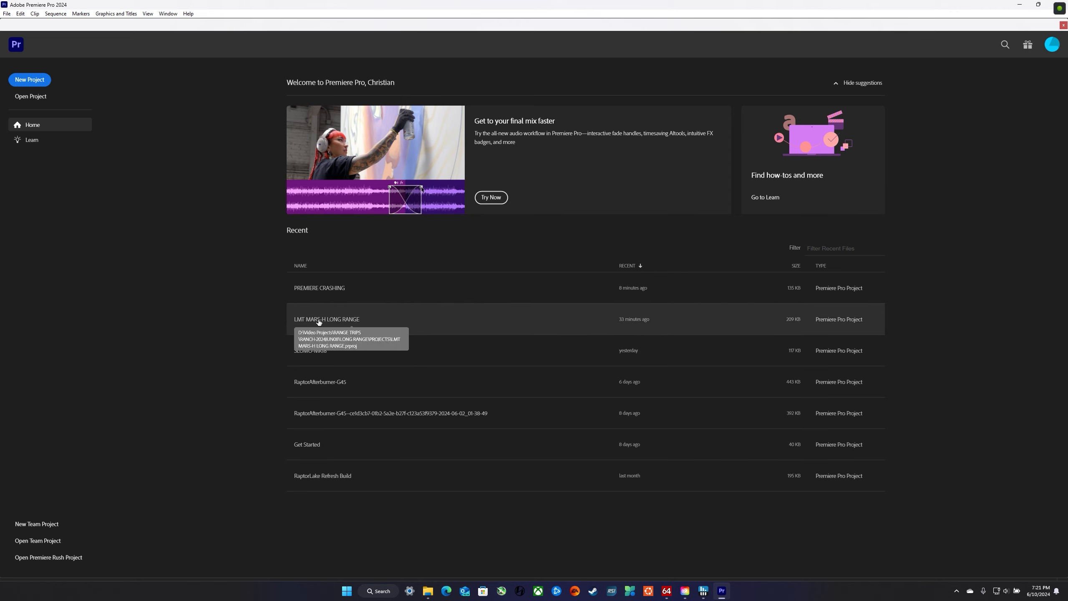
mouse_move(327, 328)
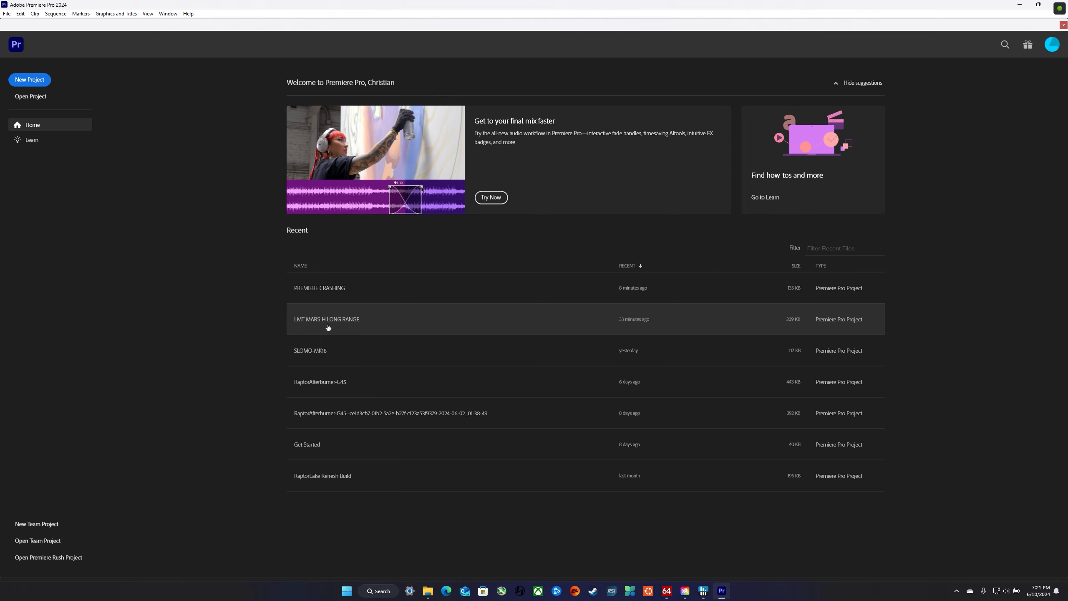
mouse_move(327, 320)
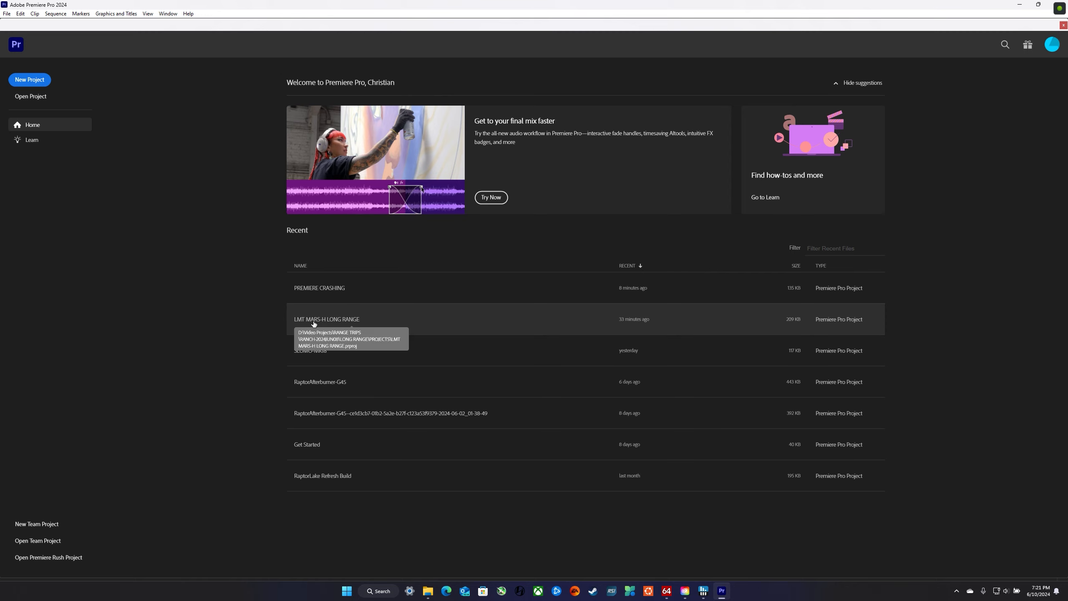
Step: Open LMT MARS-H LONG RANGE from the Home screen's Recent list
double_click(326, 318)
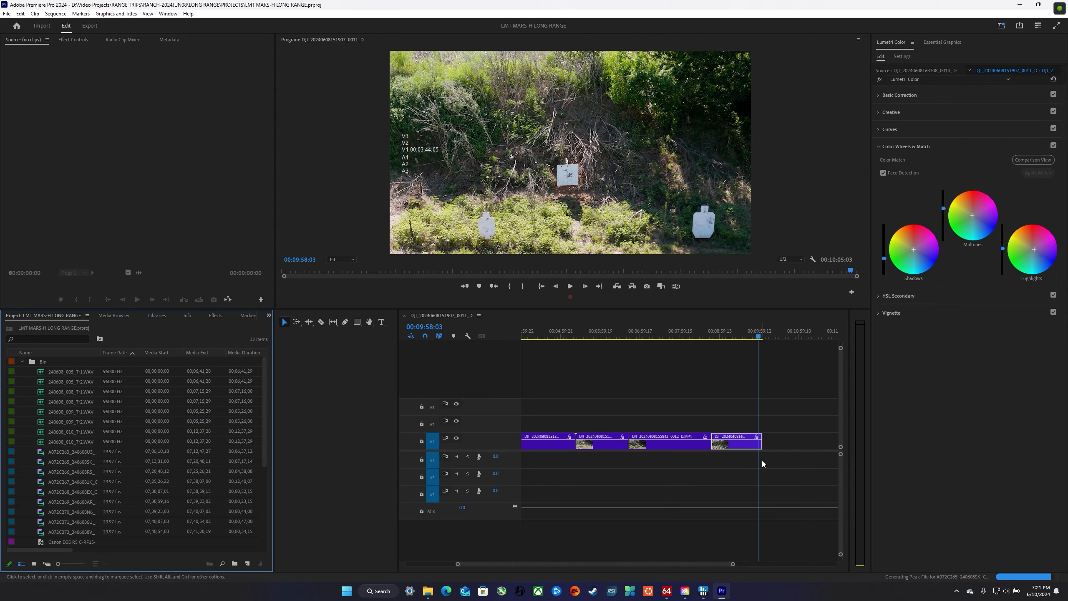
mouse_move(734, 444)
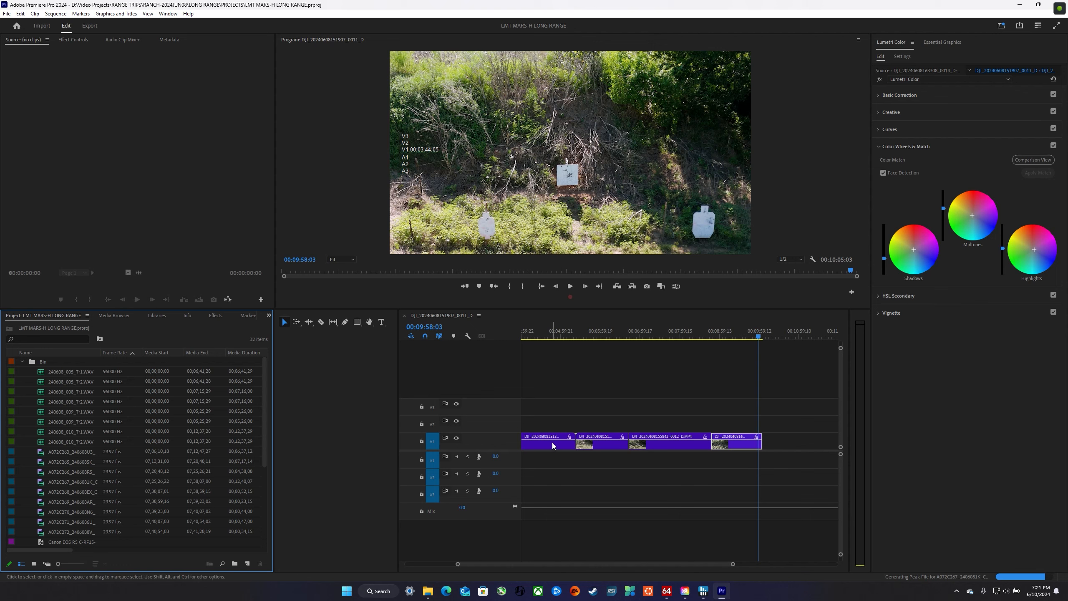
mouse_move(538, 446)
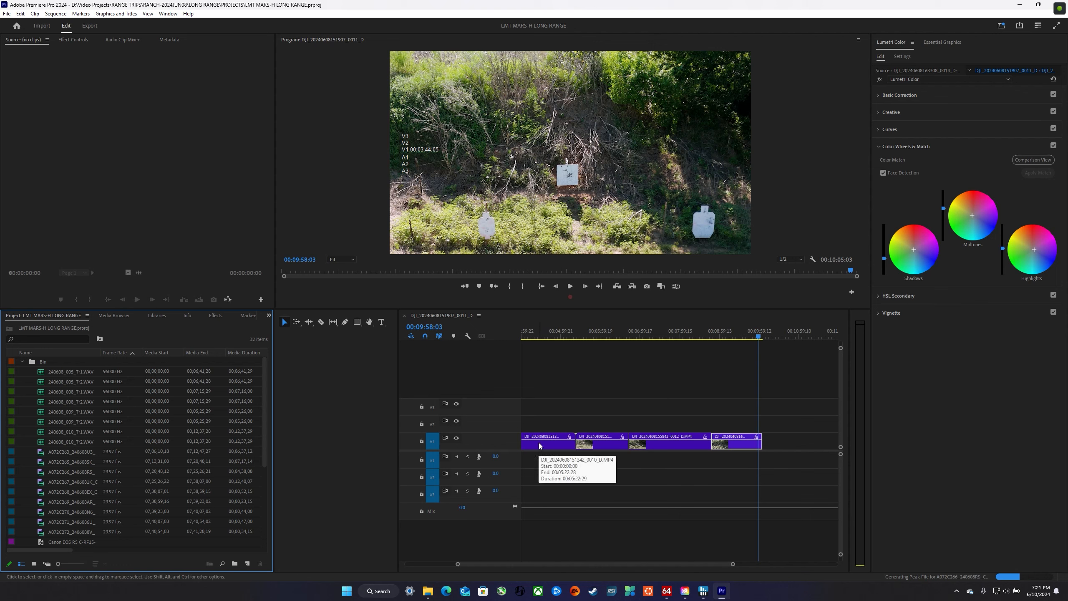
mouse_move(556, 458)
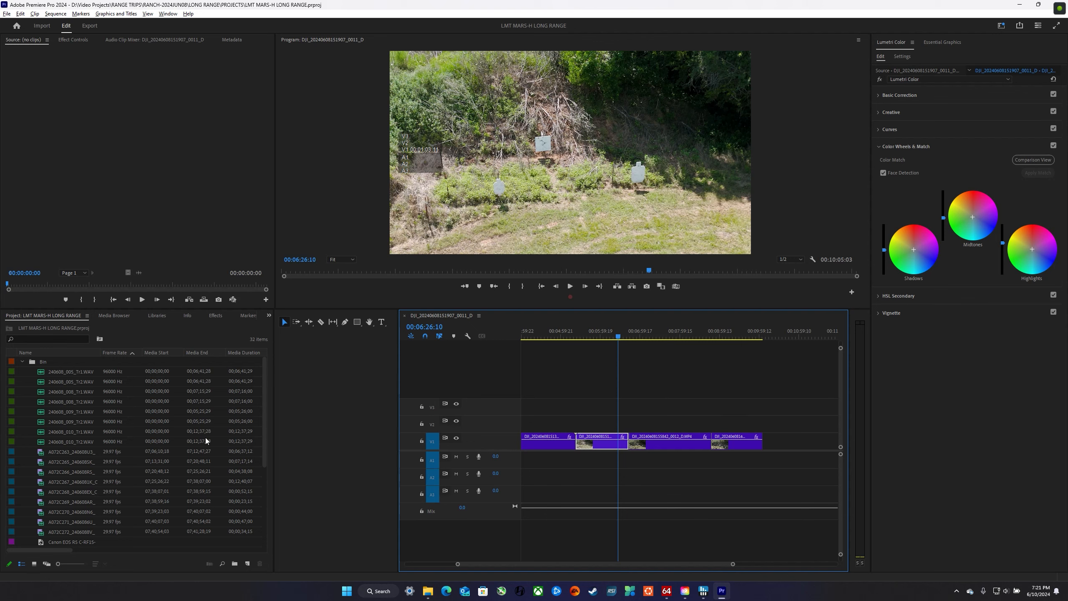
mouse_move(51, 451)
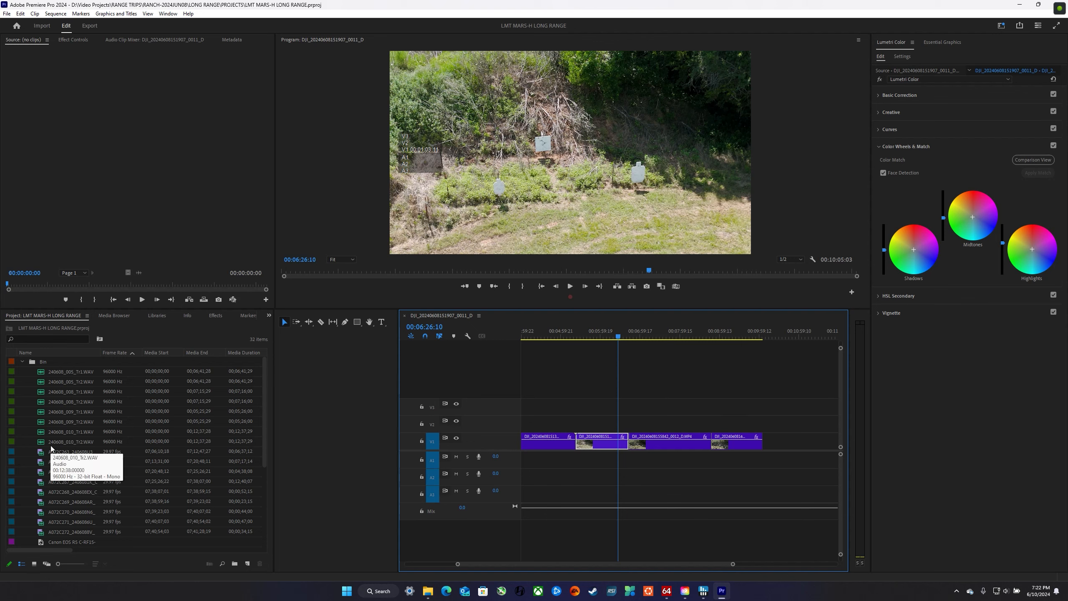
mouse_move(63, 422)
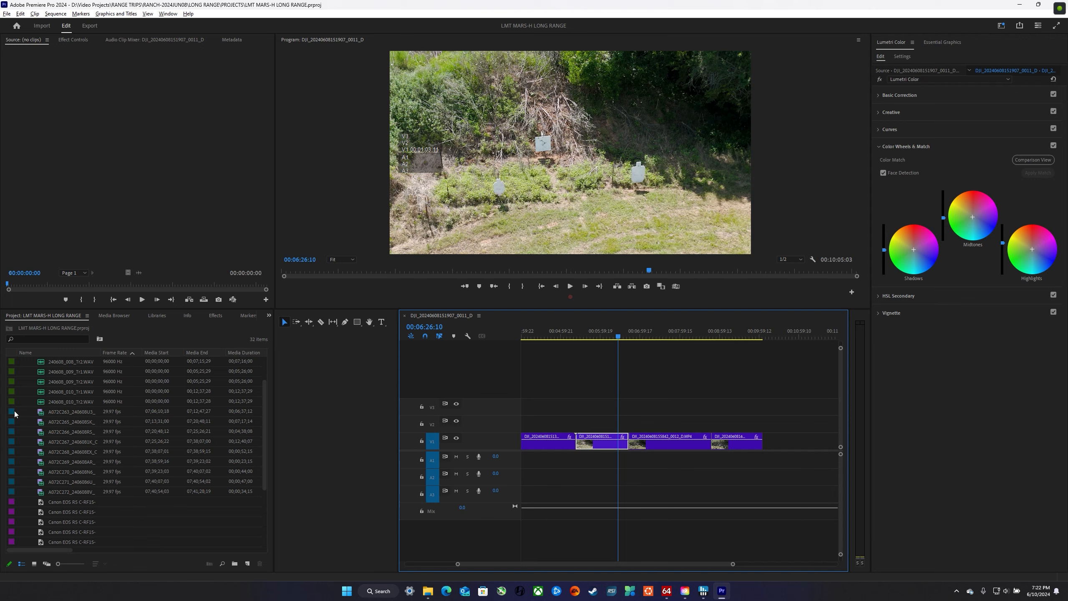
mouse_move(58, 413)
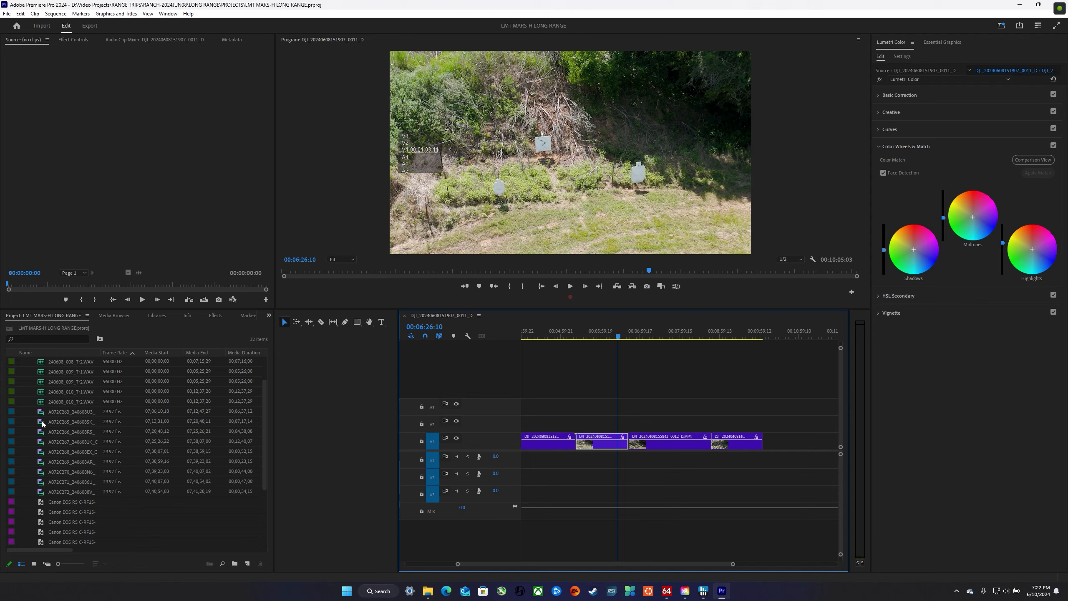
mouse_move(70, 416)
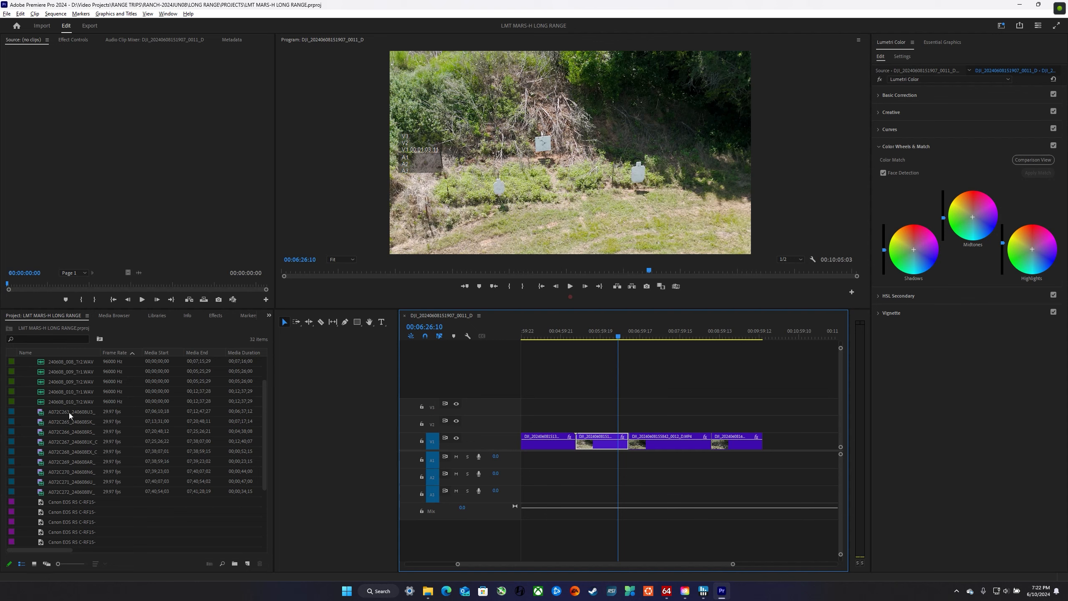
Step: Select the Canon clip A072C265 in the Project bin and open it in the Source Monitor
click(70, 411)
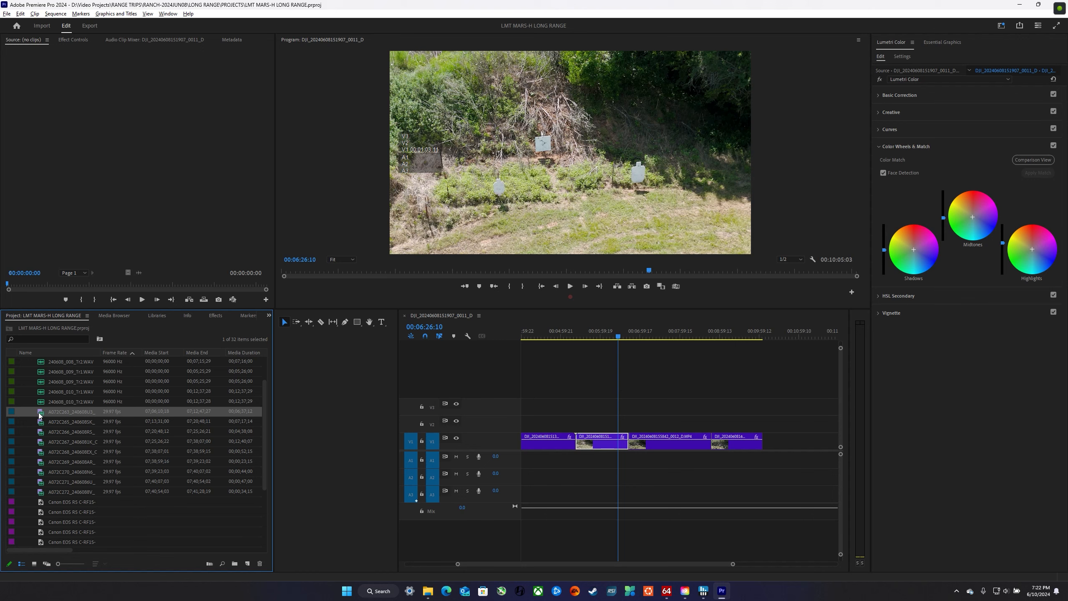
mouse_move(108, 143)
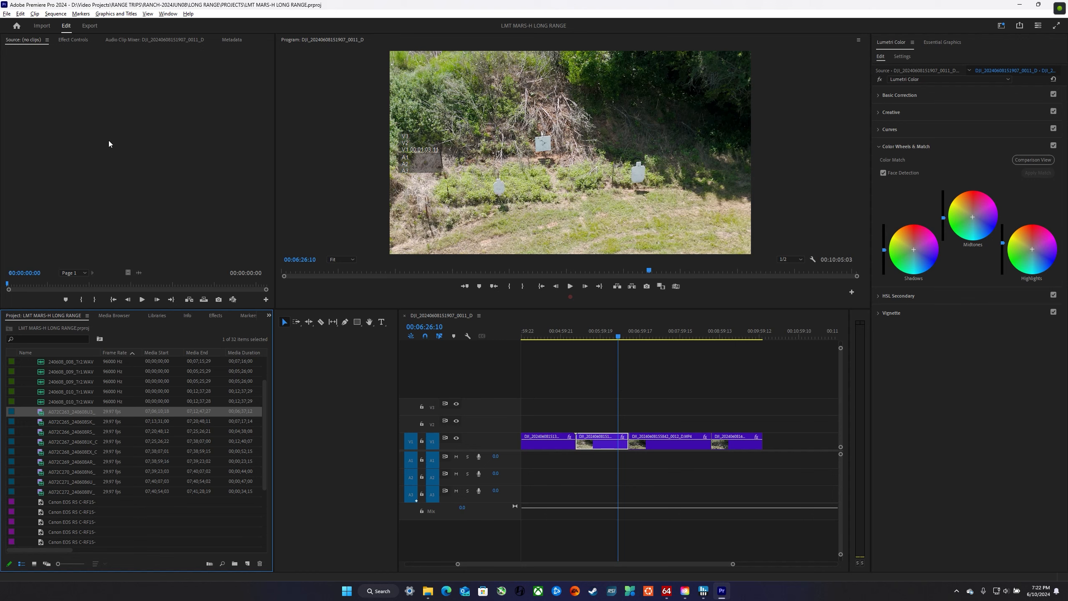
mouse_move(41, 413)
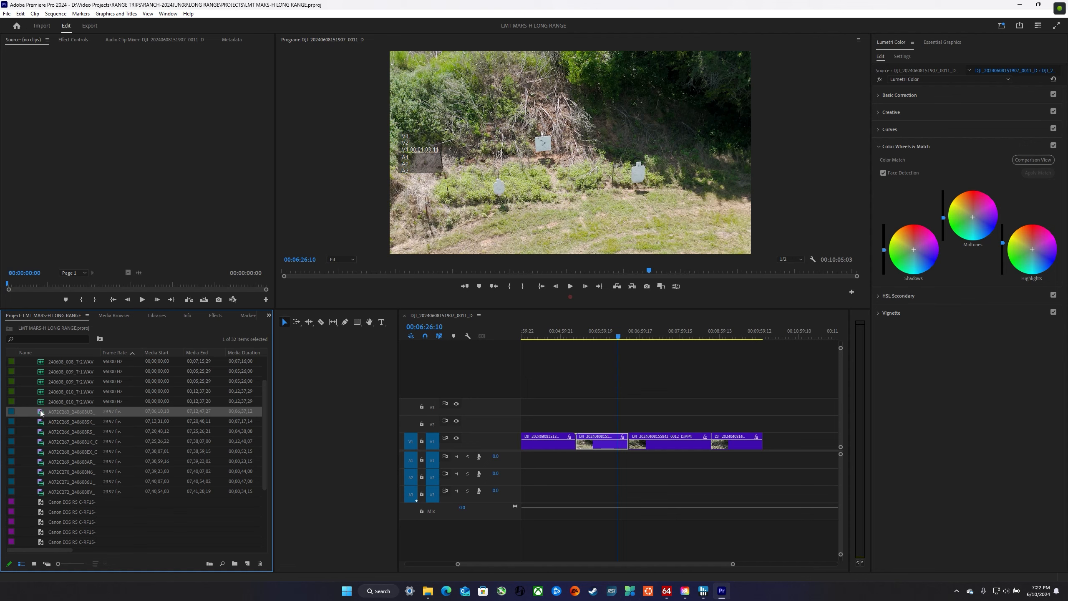
double_click(68, 411)
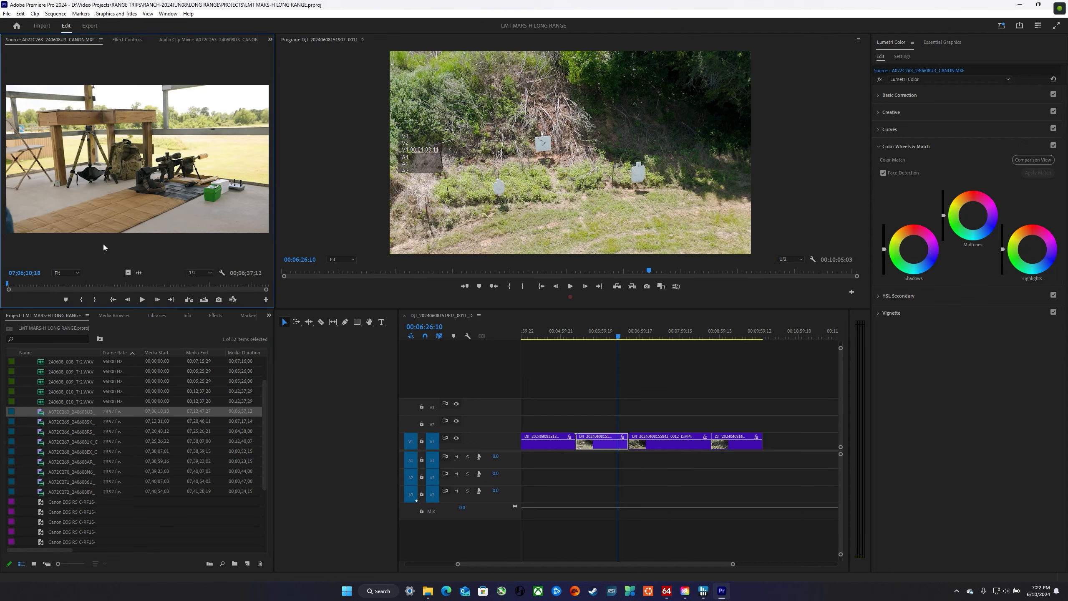
mouse_move(51, 259)
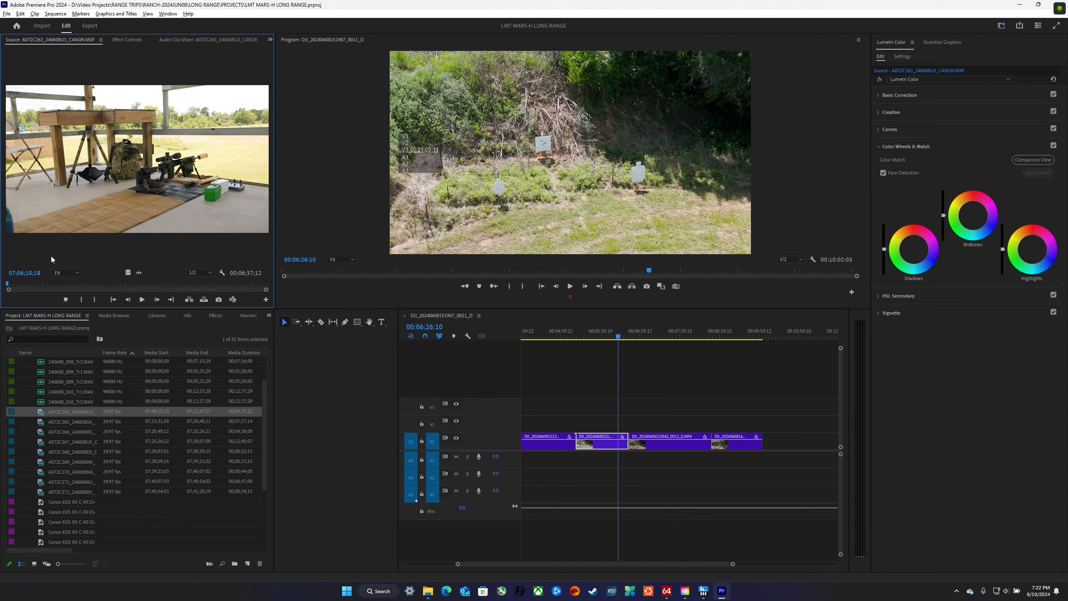
mouse_move(128, 206)
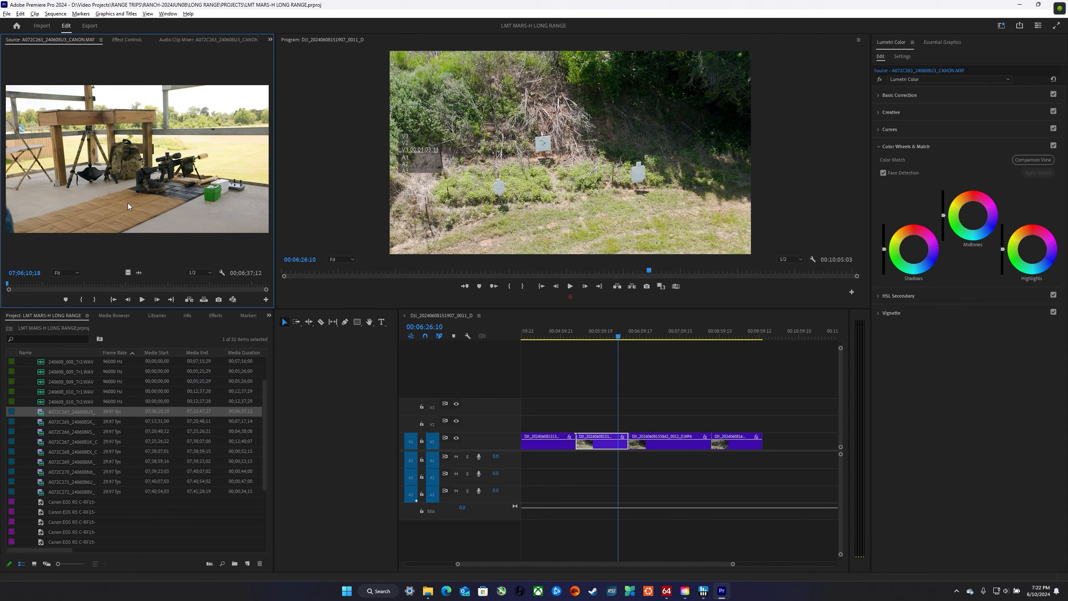
mouse_move(57, 451)
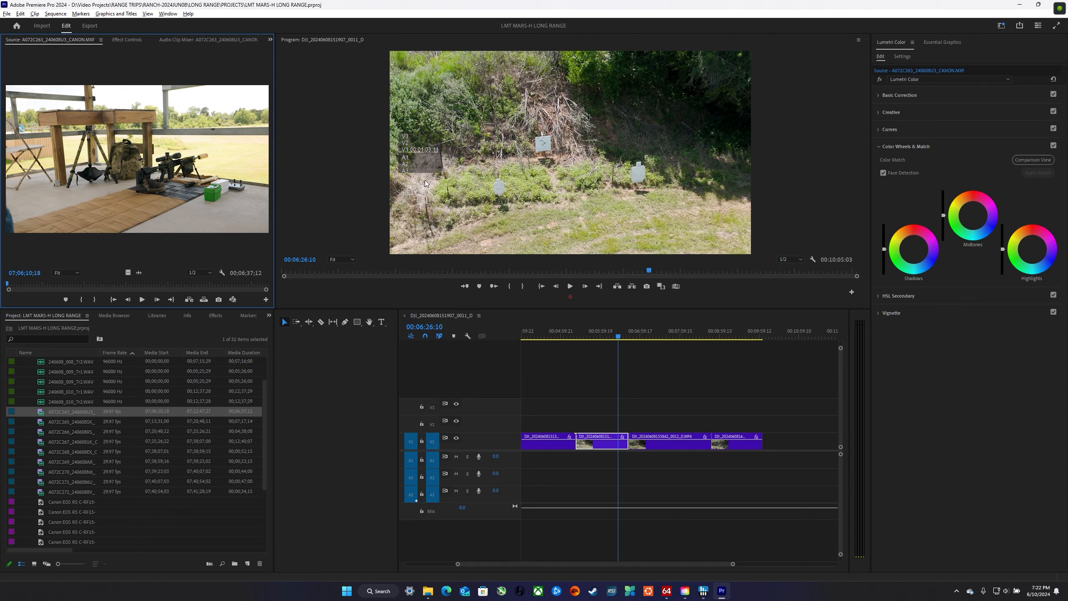
mouse_move(212, 155)
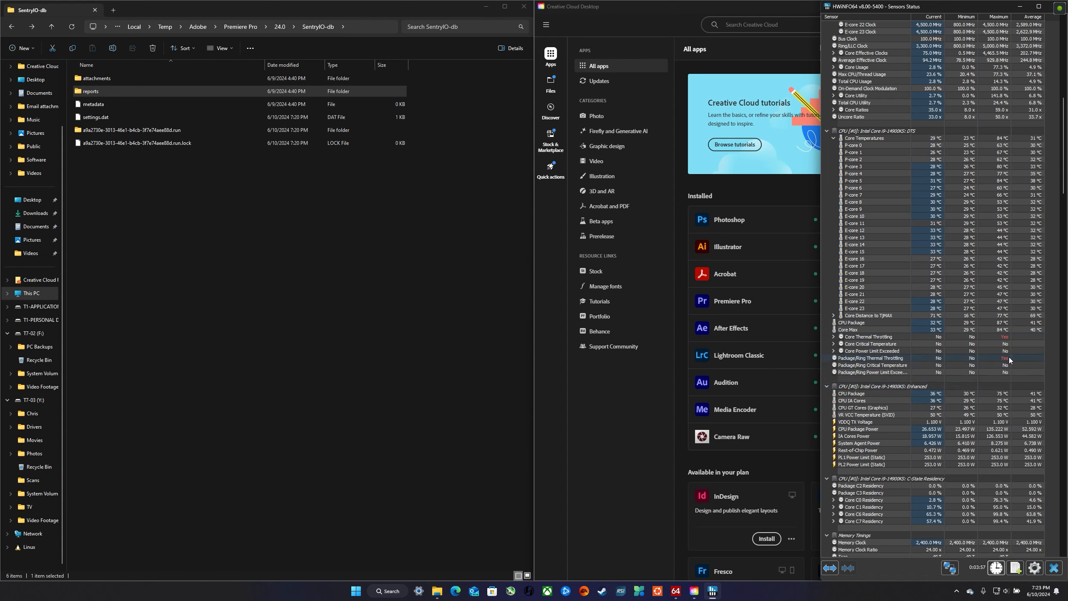
mouse_move(1008, 368)
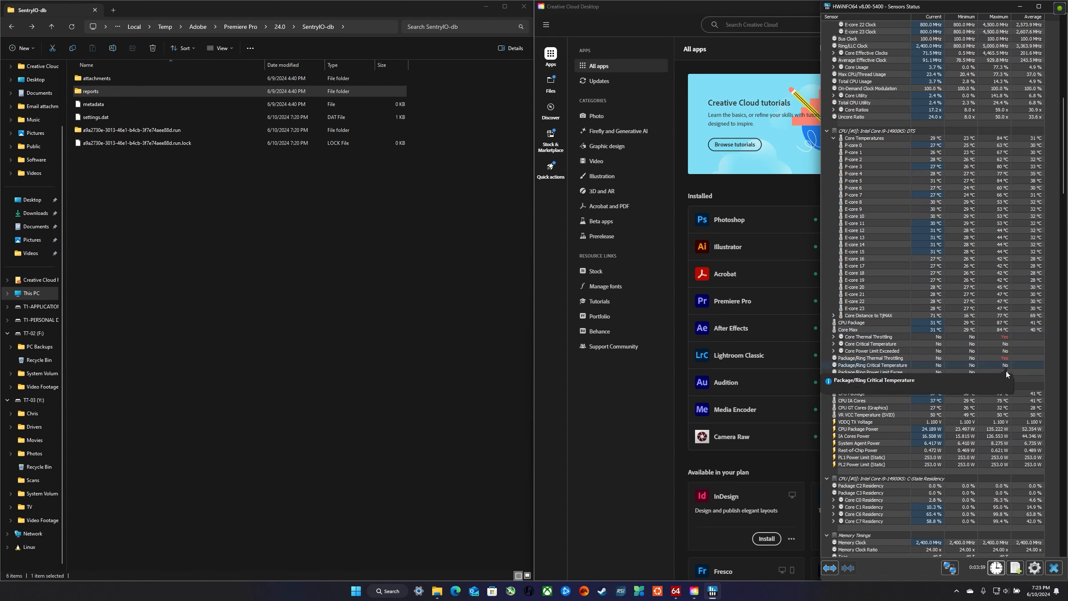
Step: Scroll HWiNFO64 sensors through DTS temperatures, throttling flags, memory timings and core VIDs
scroll(down, 3)
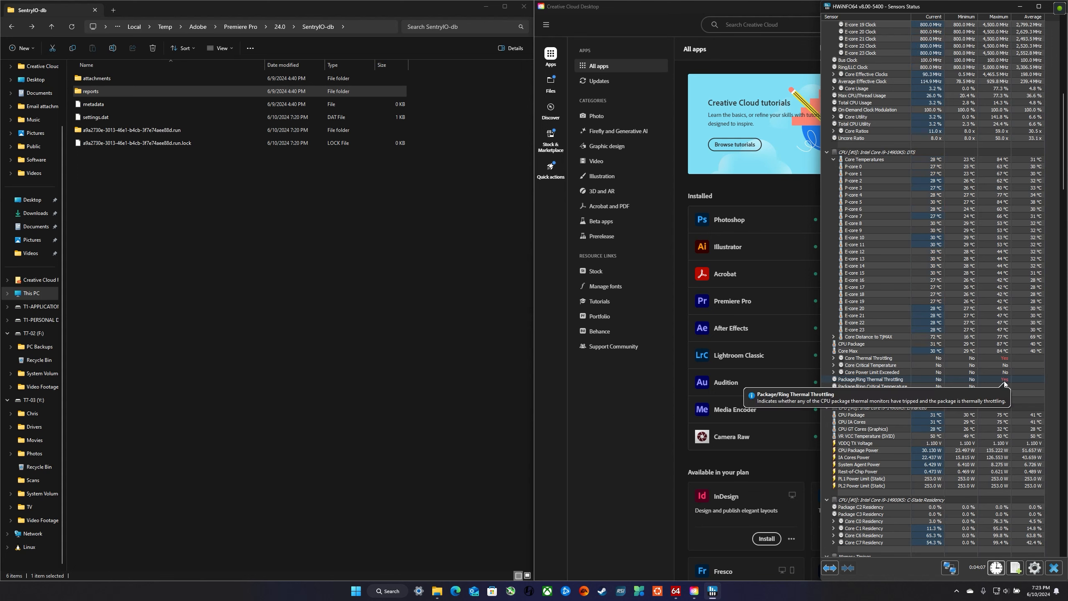
scroll(down, 3)
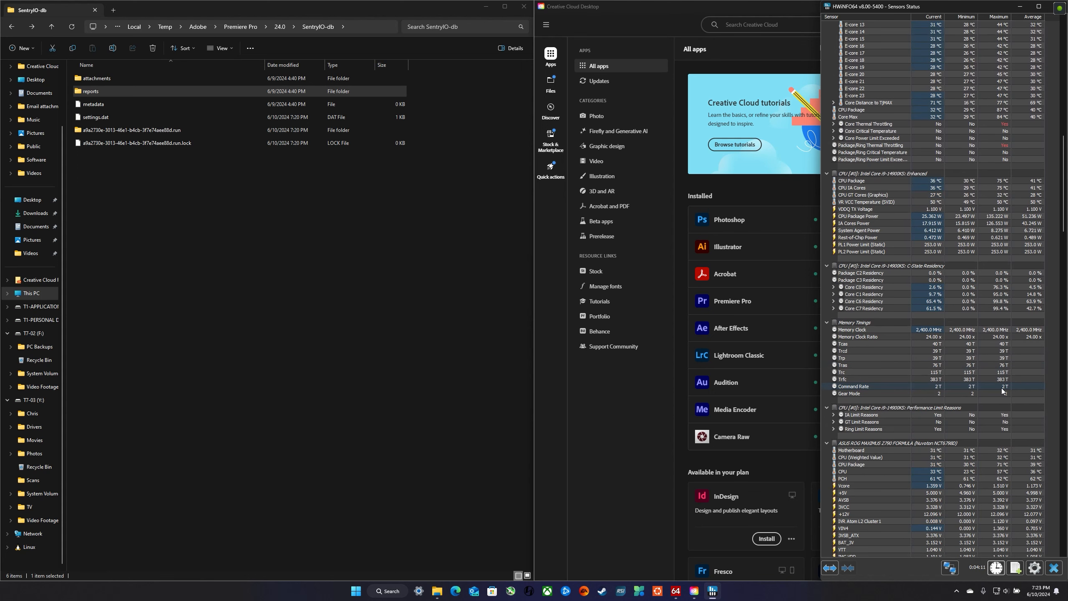
scroll(down, 3)
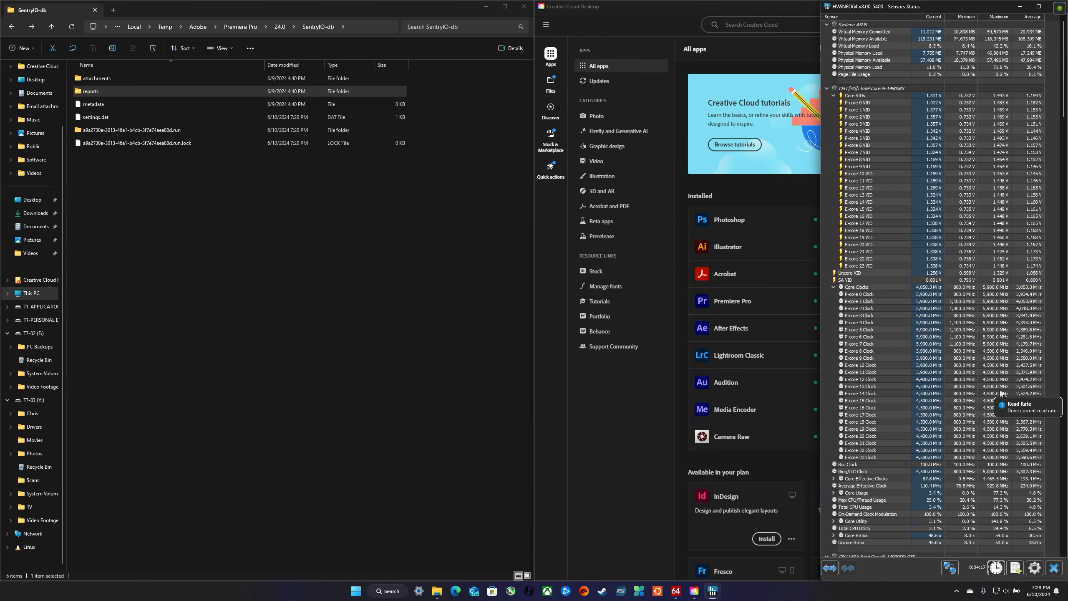
mouse_move(796, 351)
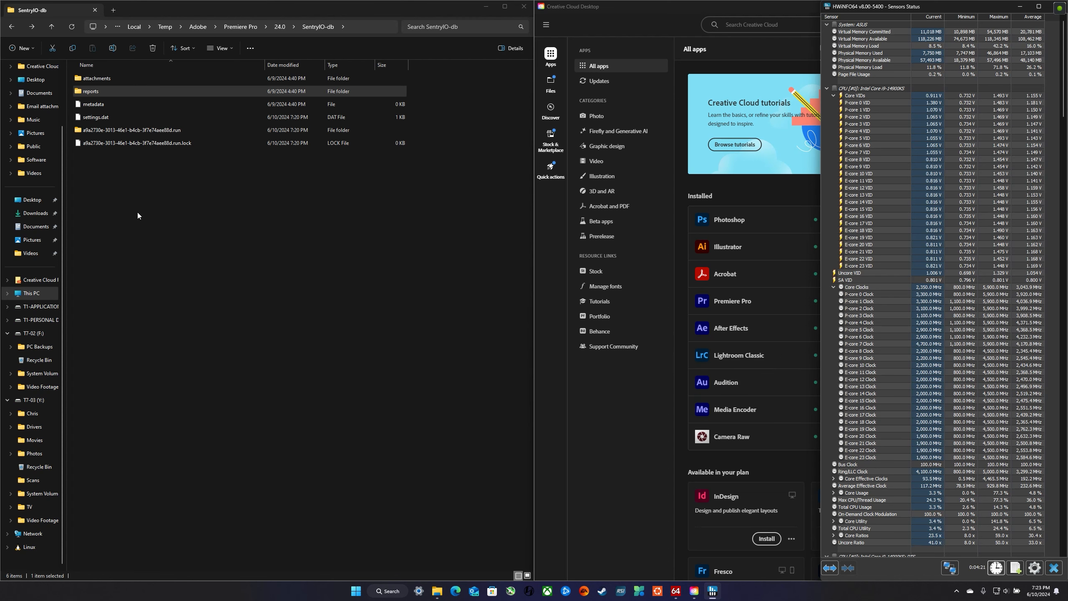
Step: Re-sort the SentryIO-db folder and open its empty reports subfolder
click(132, 130)
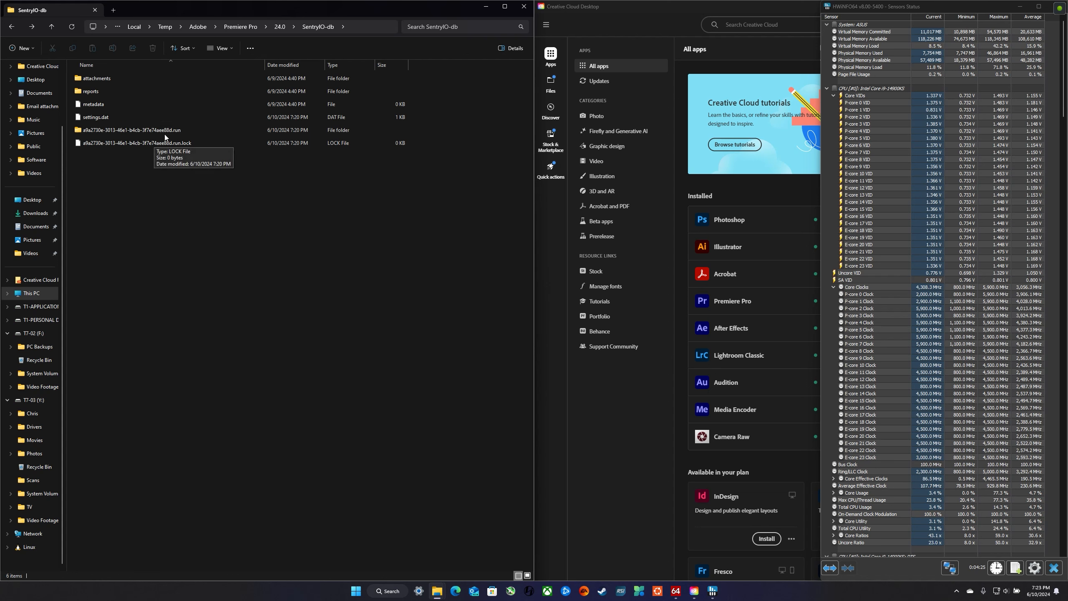
click(92, 104)
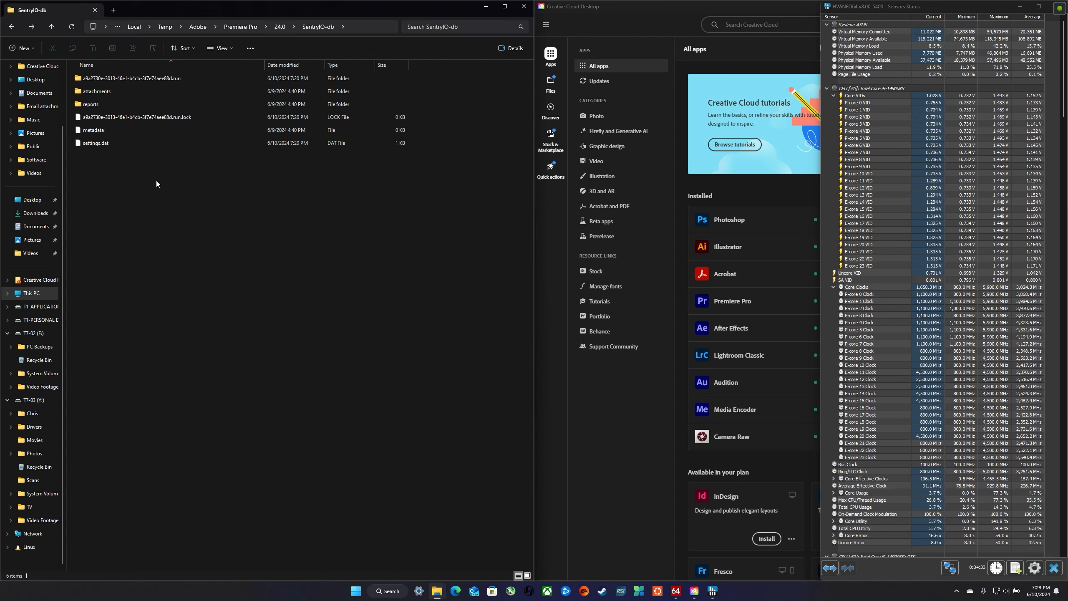
click(96, 90)
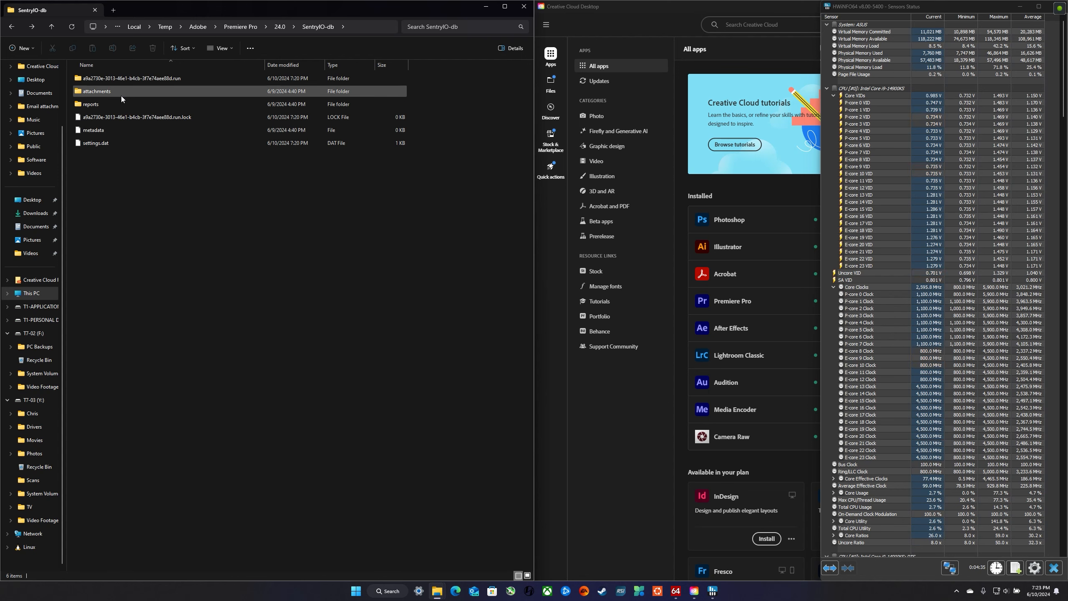
double_click(91, 103)
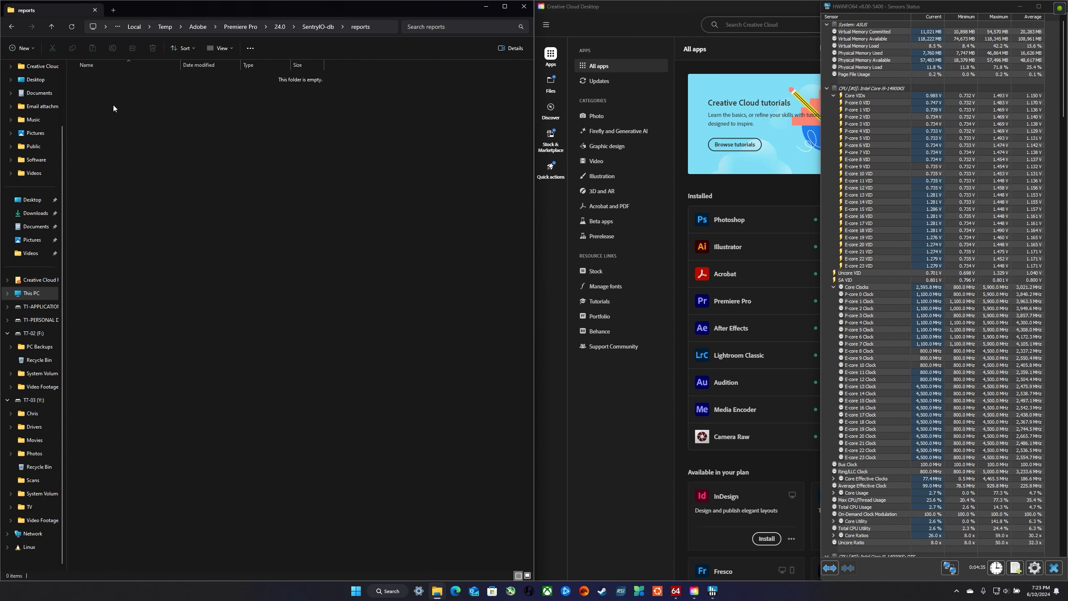